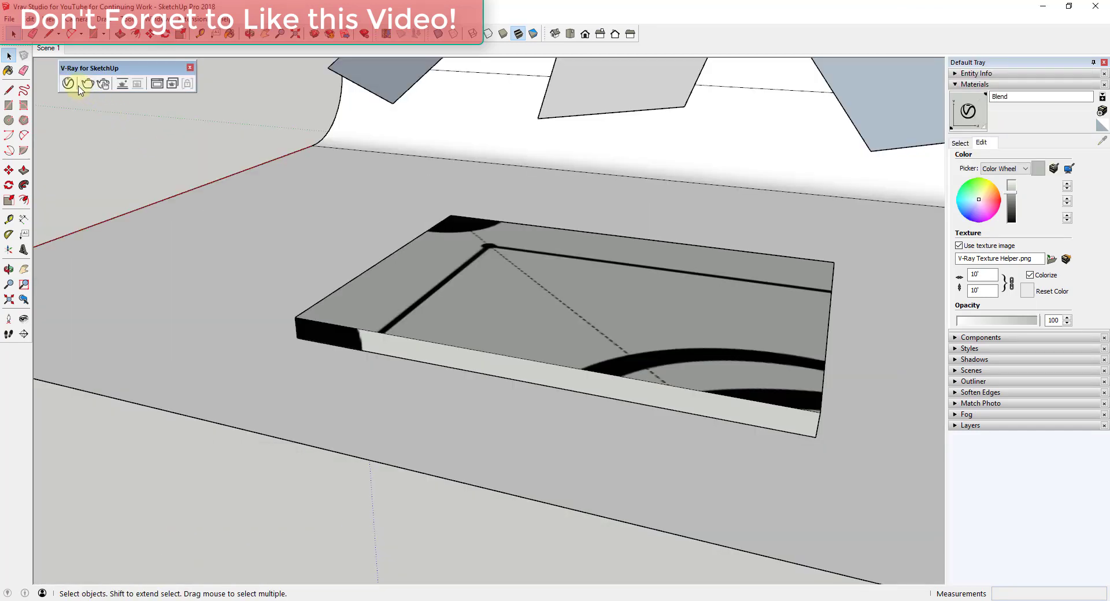
# Launch the V-Ray Asset Editor from the V-Ray for SketchUp toolbar
pyautogui.click(69, 83)
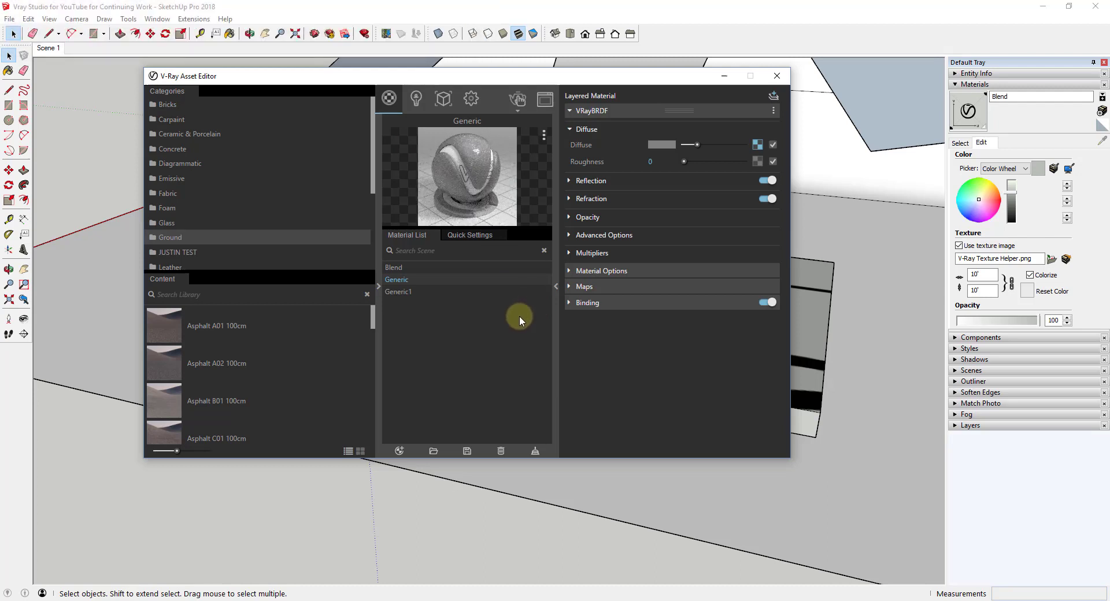
pyautogui.moveTo(484, 320)
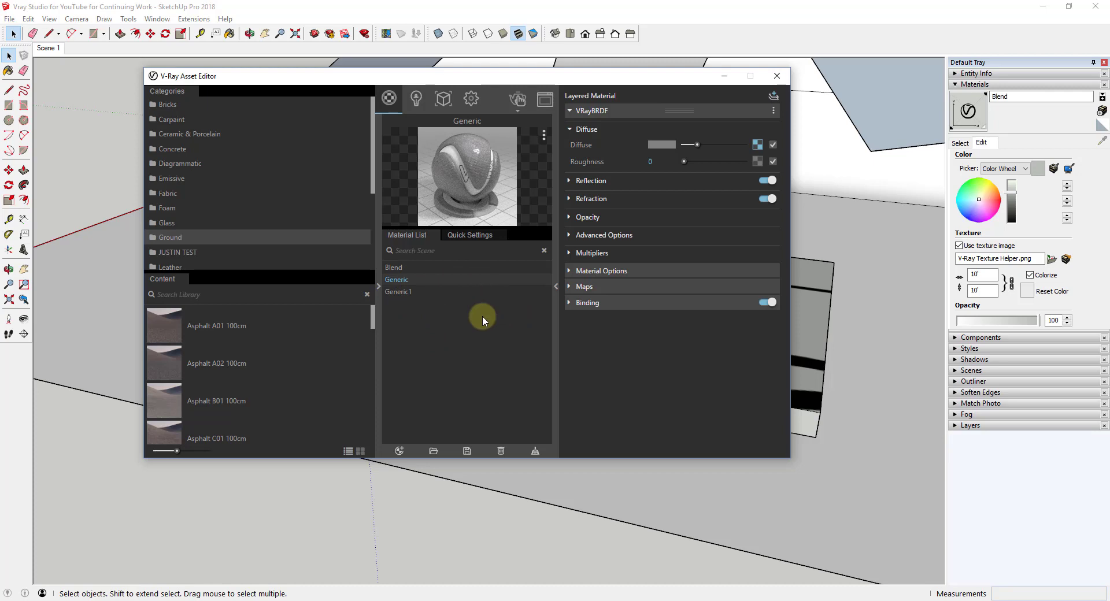
pyautogui.moveTo(488, 159)
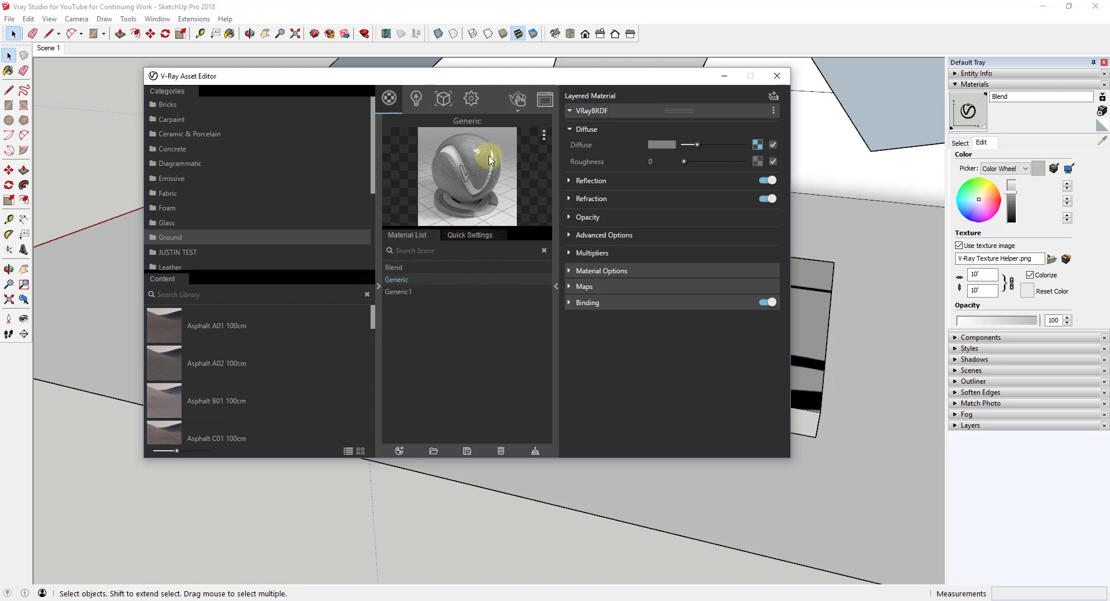
pyautogui.moveTo(457, 168)
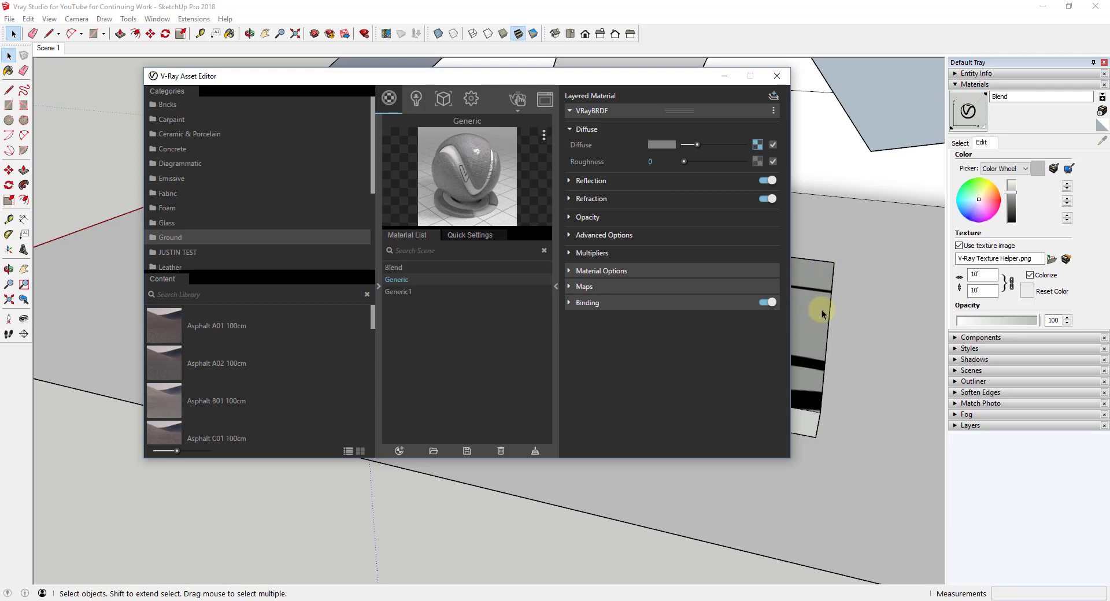
pyautogui.moveTo(821, 292)
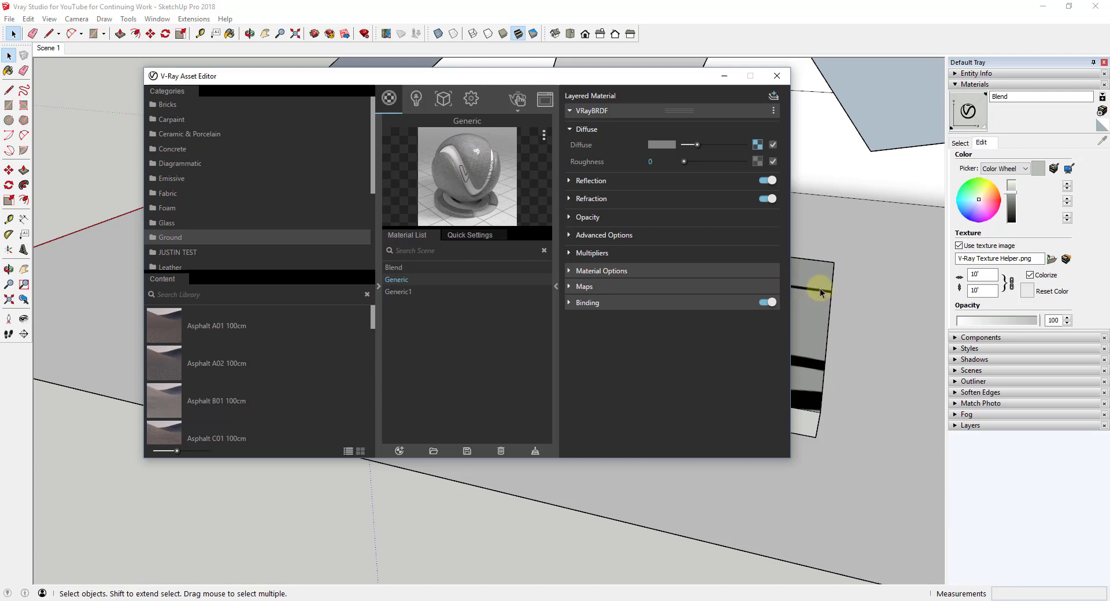
pyautogui.moveTo(406, 285)
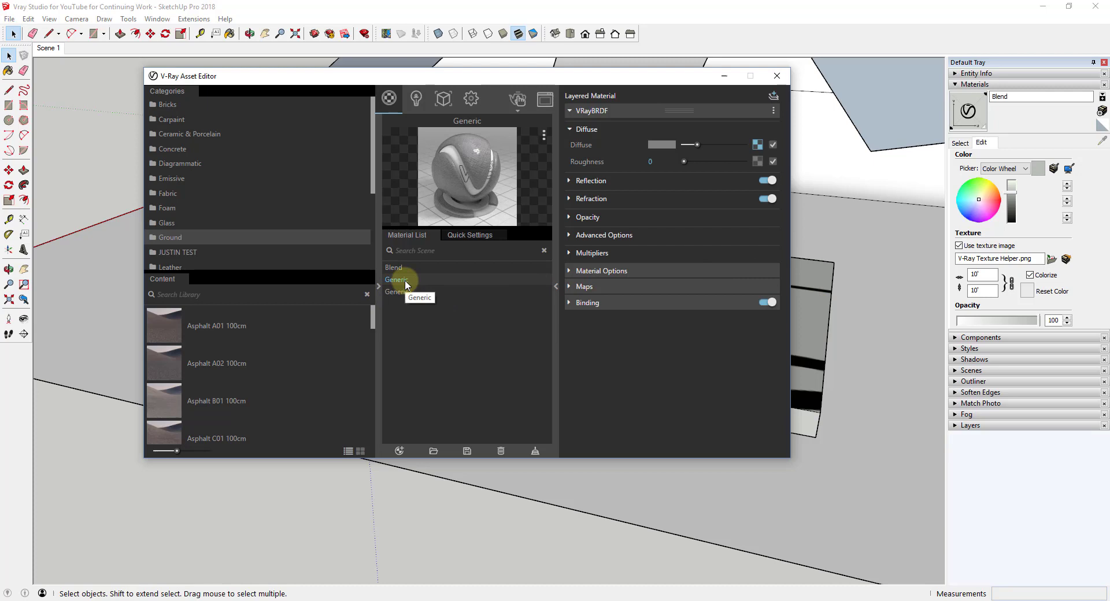
# Rename the Generic material to 'Poliigon Mirror Tile' via its right-click menu
pyautogui.rightClick(396, 278)
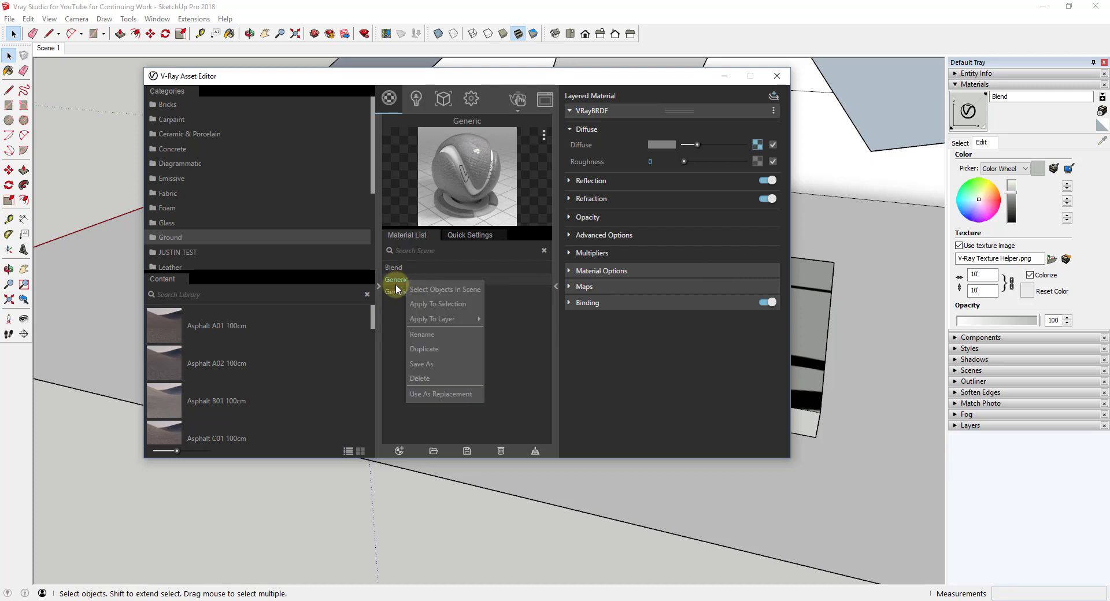
pyautogui.moveTo(430, 337)
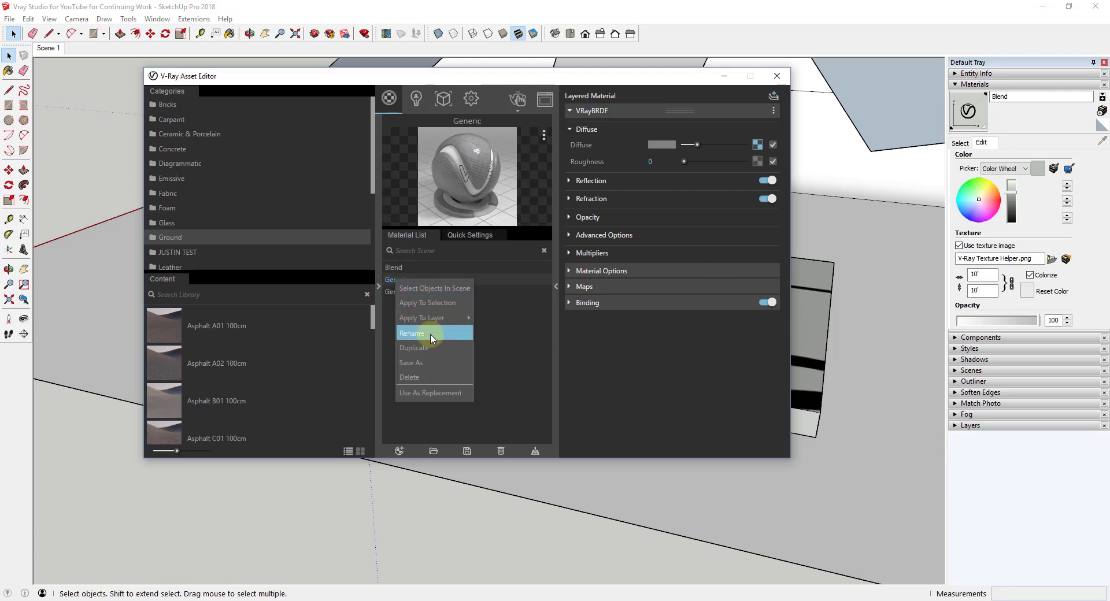
pyautogui.click(412, 334)
pyautogui.write('Poliigon Mirror Tile')
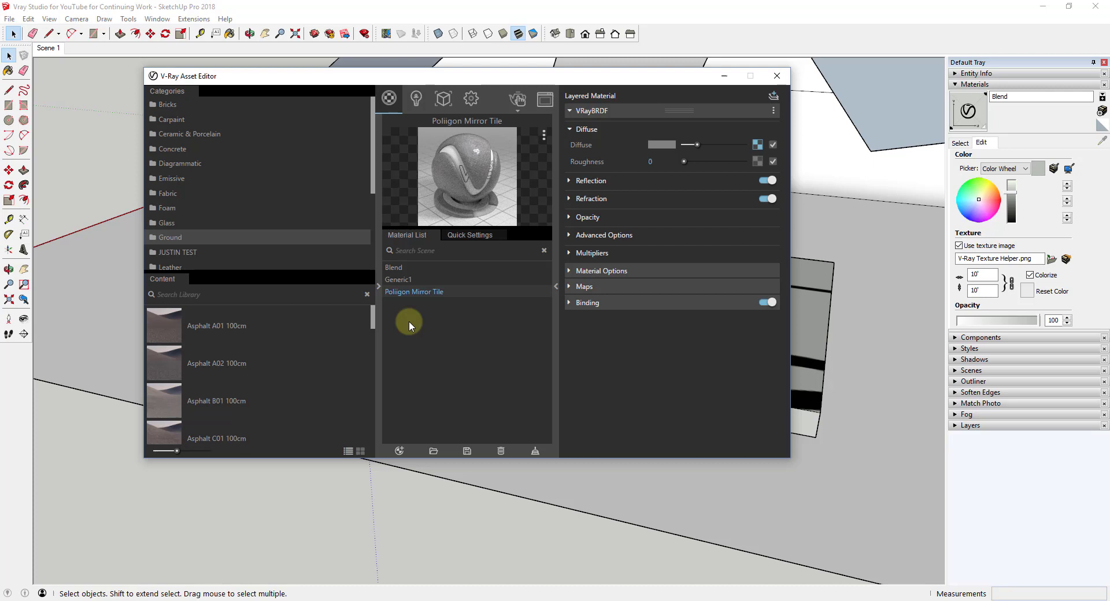
pyautogui.moveTo(447, 167)
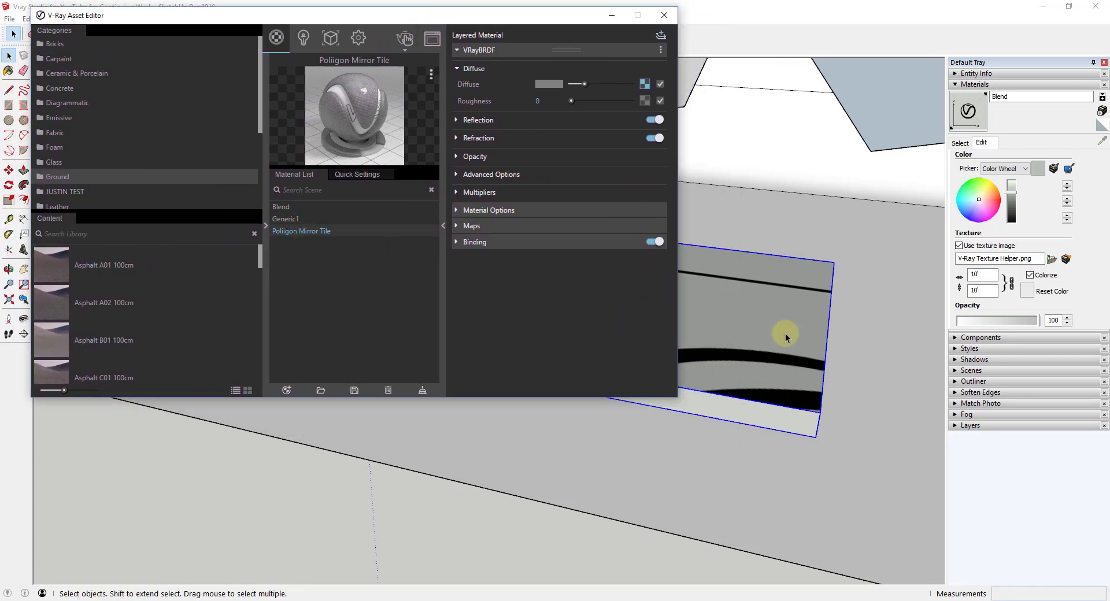
# Apply Poliigon Mirror Tile to the floor face, render with V-Ray, then close the frame buffer
pyautogui.click(405, 38)
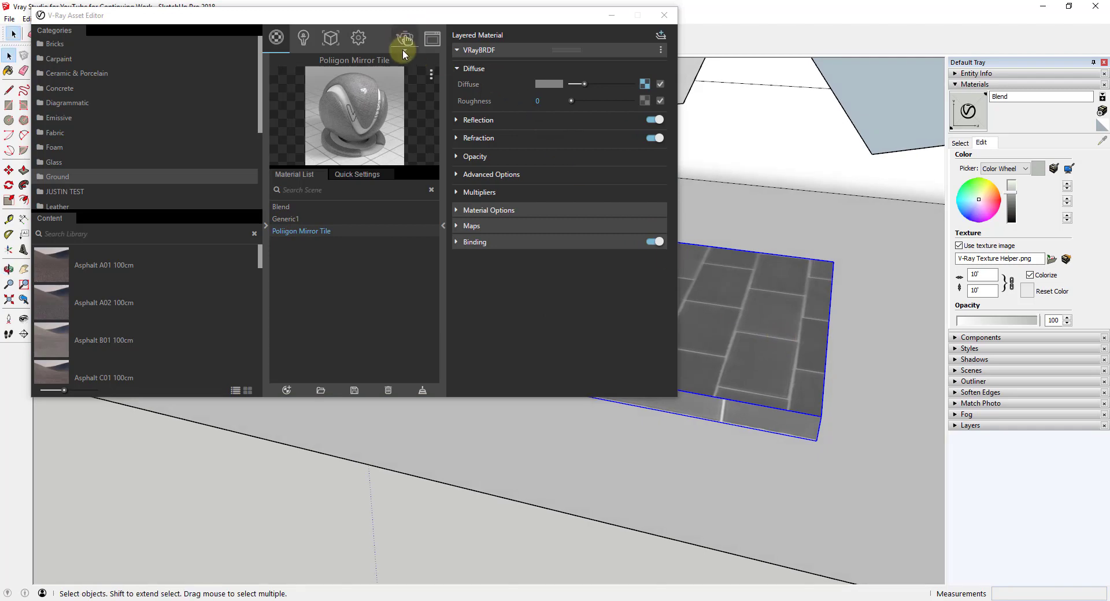
pyautogui.click(403, 38)
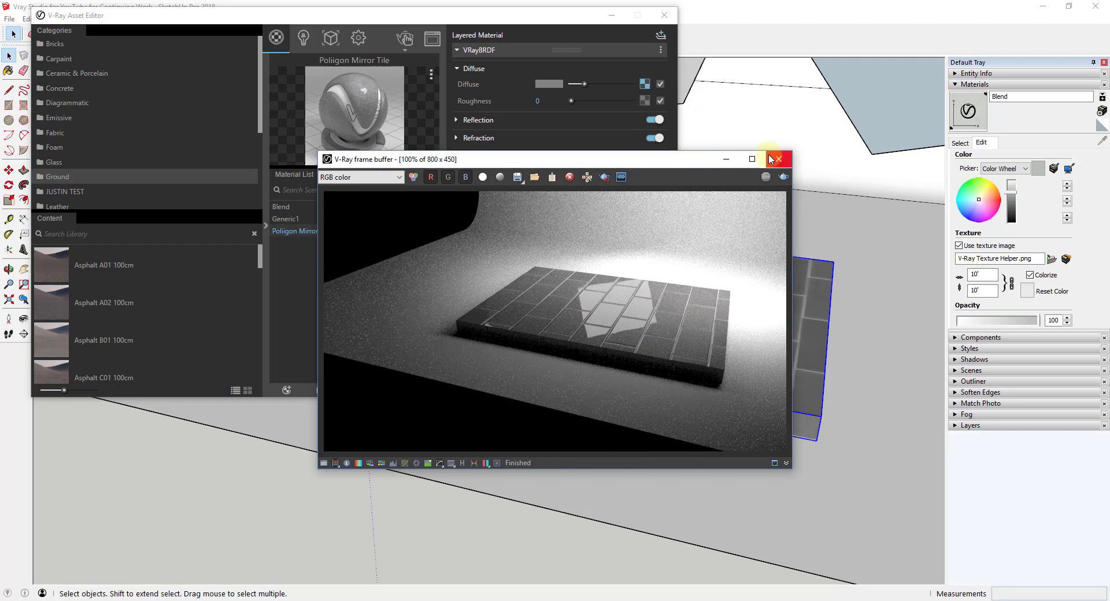
pyautogui.click(775, 159)
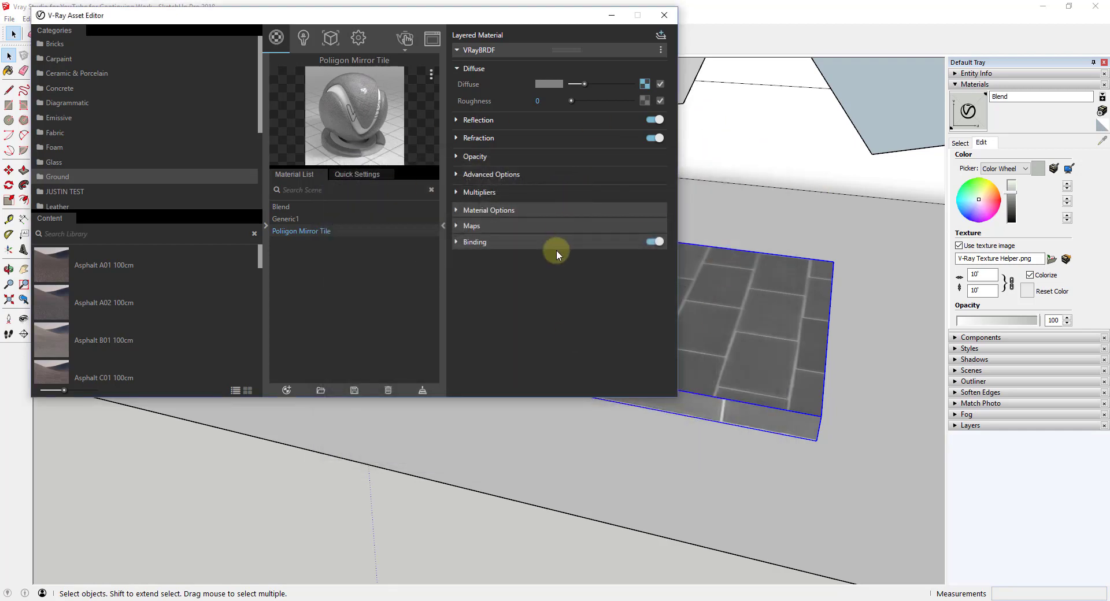
pyautogui.moveTo(355, 390)
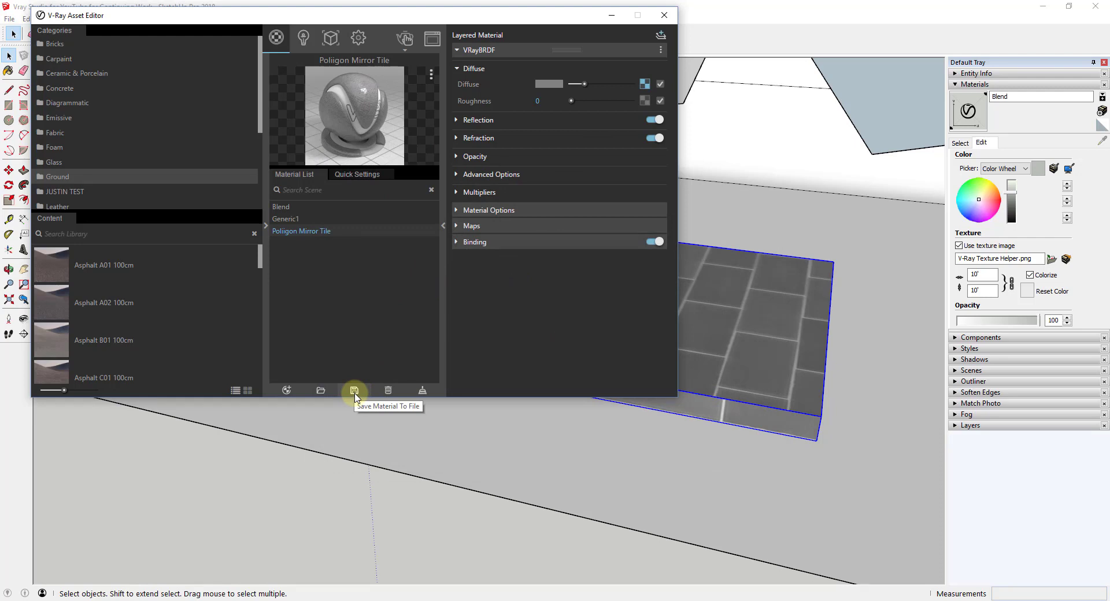
pyautogui.moveTo(356, 396)
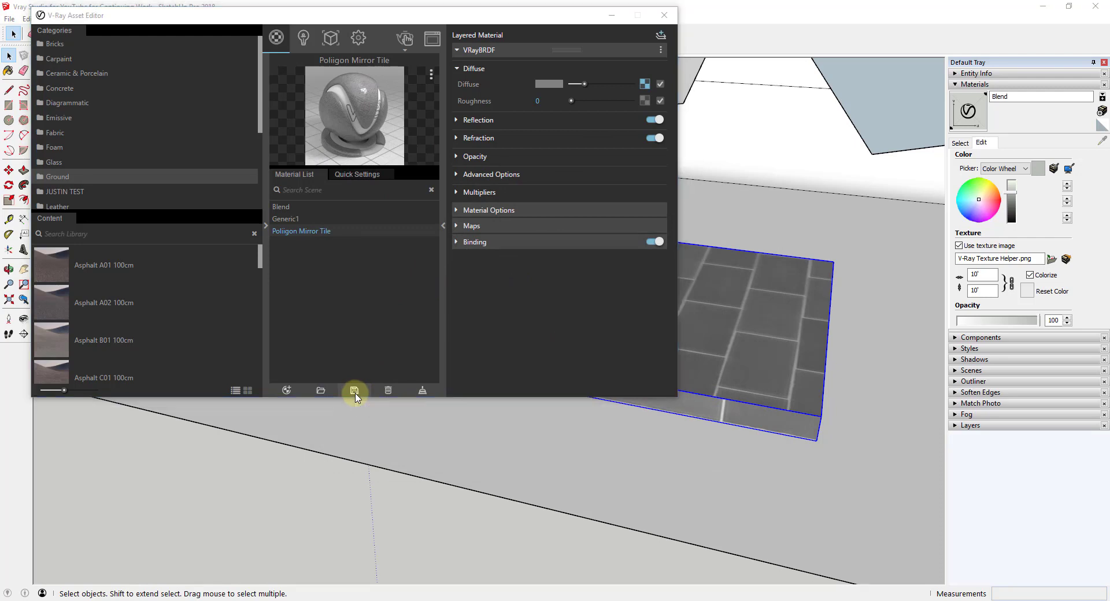
pyautogui.moveTo(451, 414)
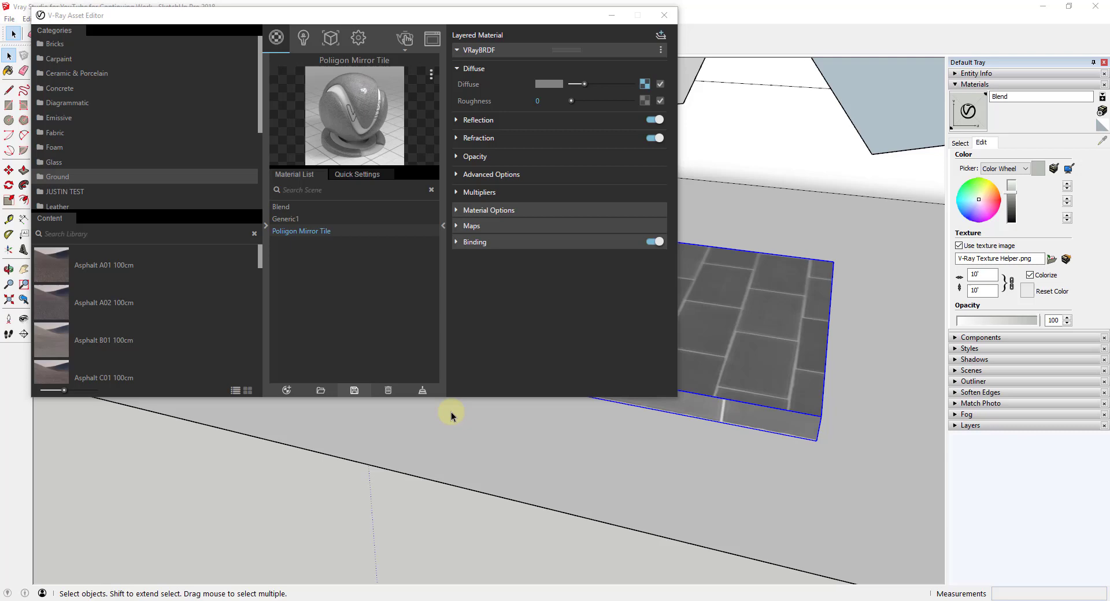
pyautogui.moveTo(585, 406)
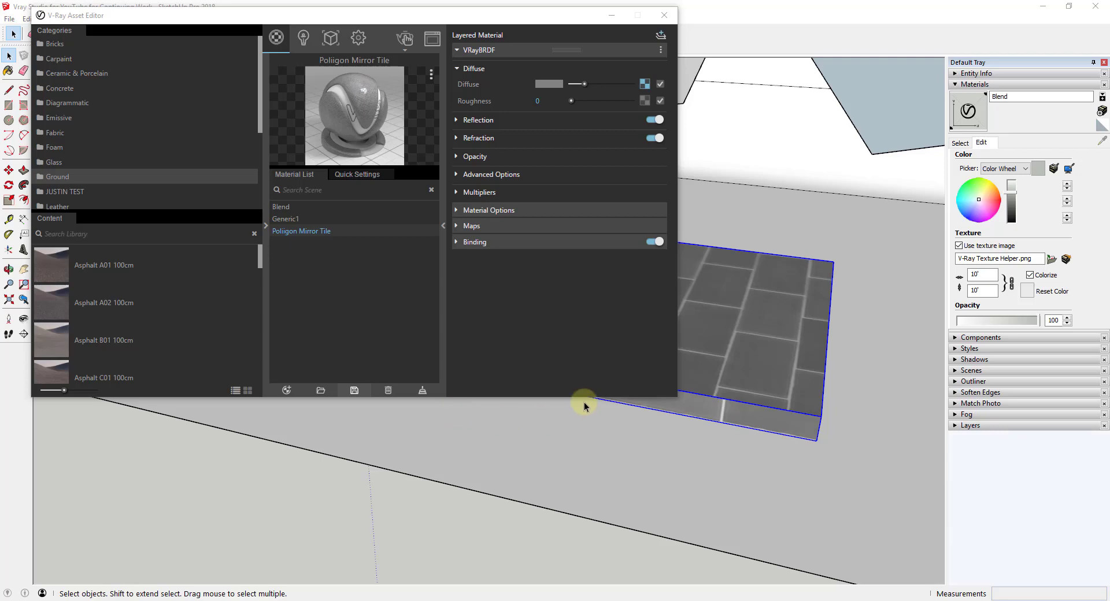
pyautogui.moveTo(426, 390)
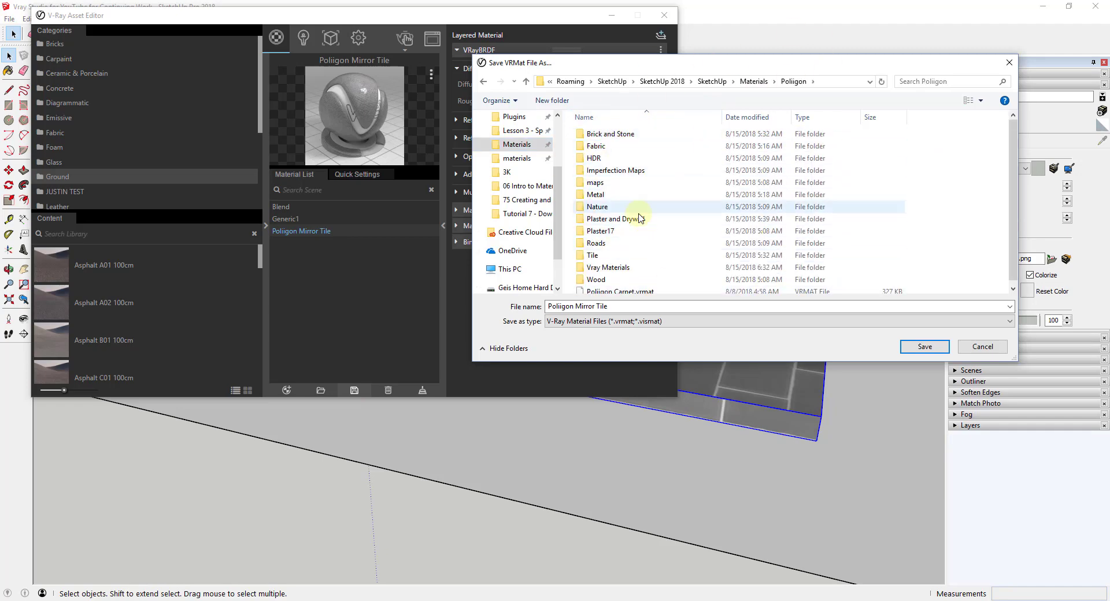
pyautogui.moveTo(755, 81)
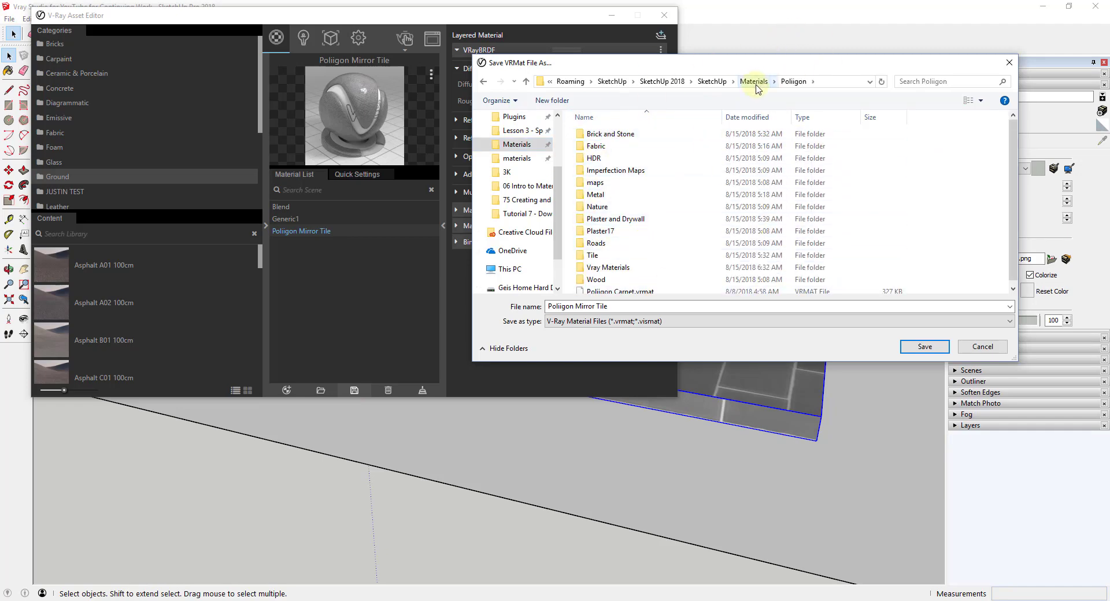
pyautogui.moveTo(761, 84)
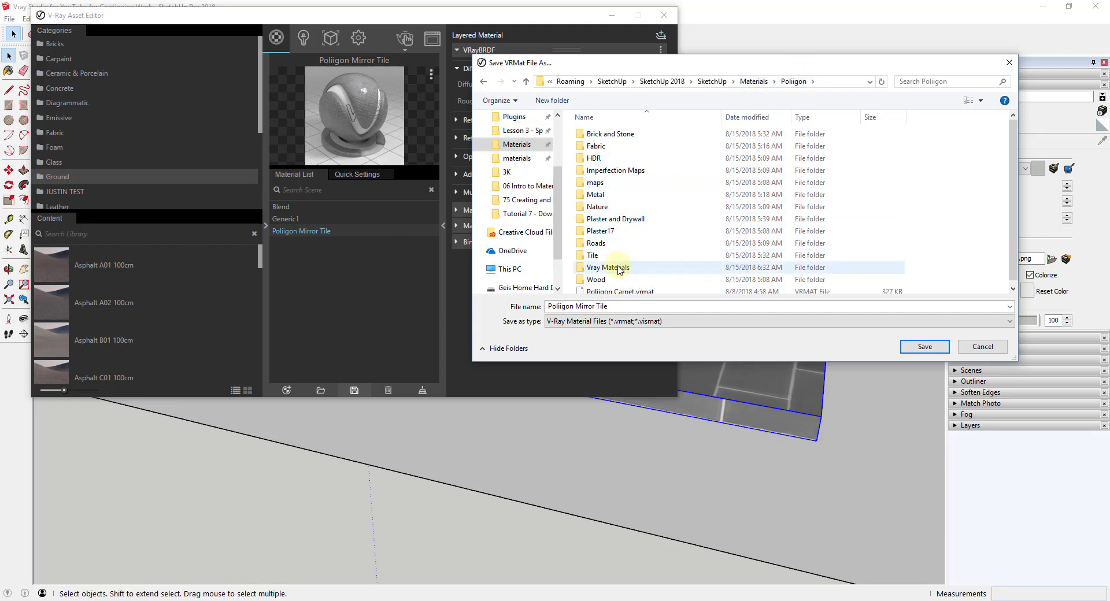
# Save Poliigon Mirror Tile as a .vrmat file inside the Vray Materials folder
pyautogui.doubleClick(607, 267)
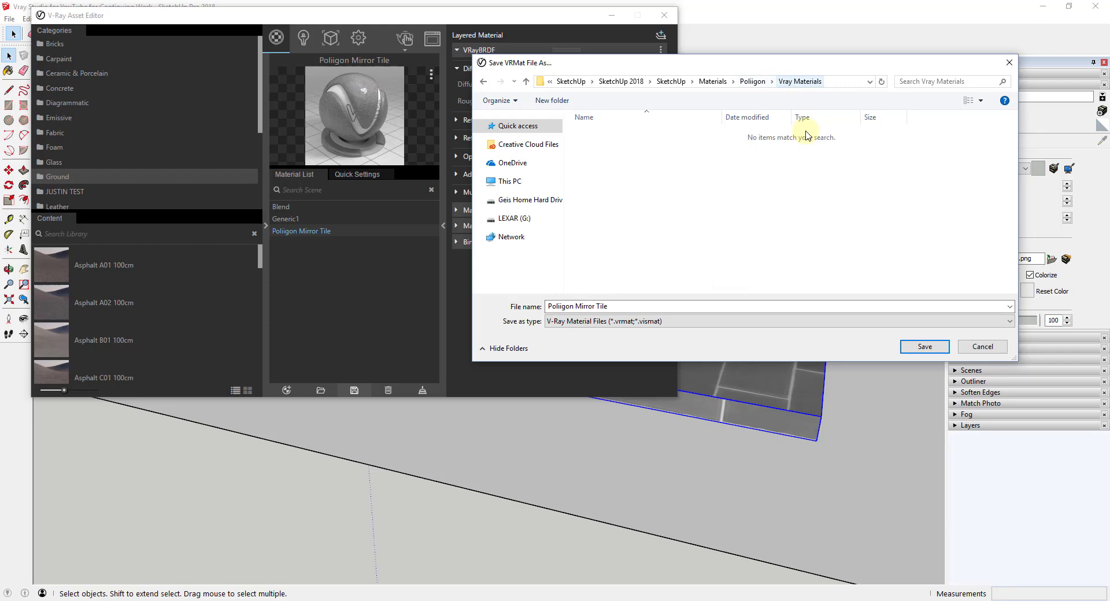
pyautogui.click(924, 347)
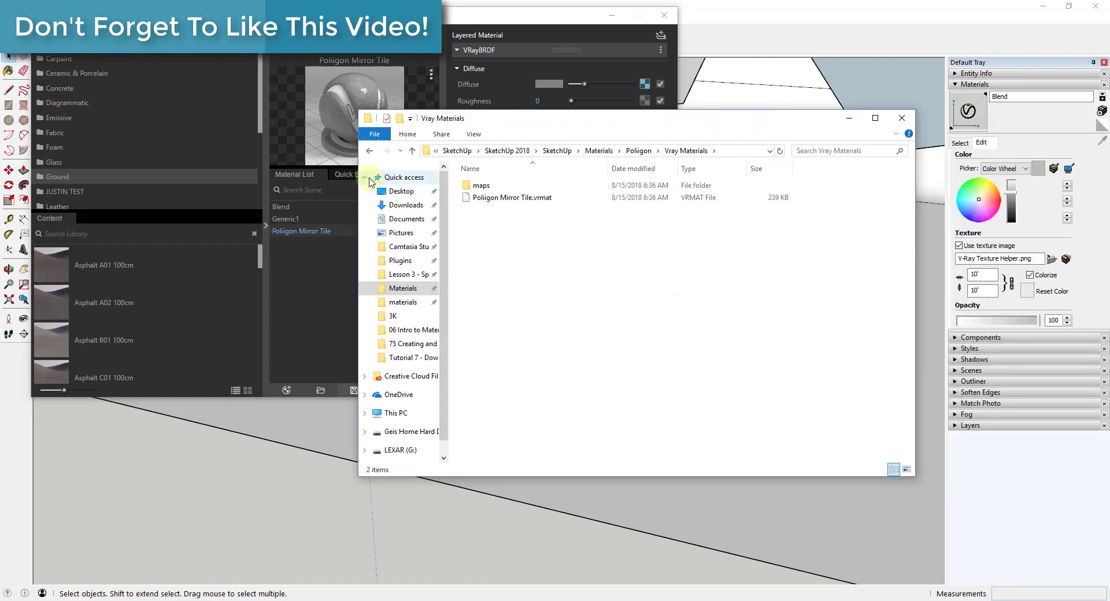
# Browse into the maps folder to view the five TilesRectangularMirrorGray001 textures
pyautogui.click(364, 177)
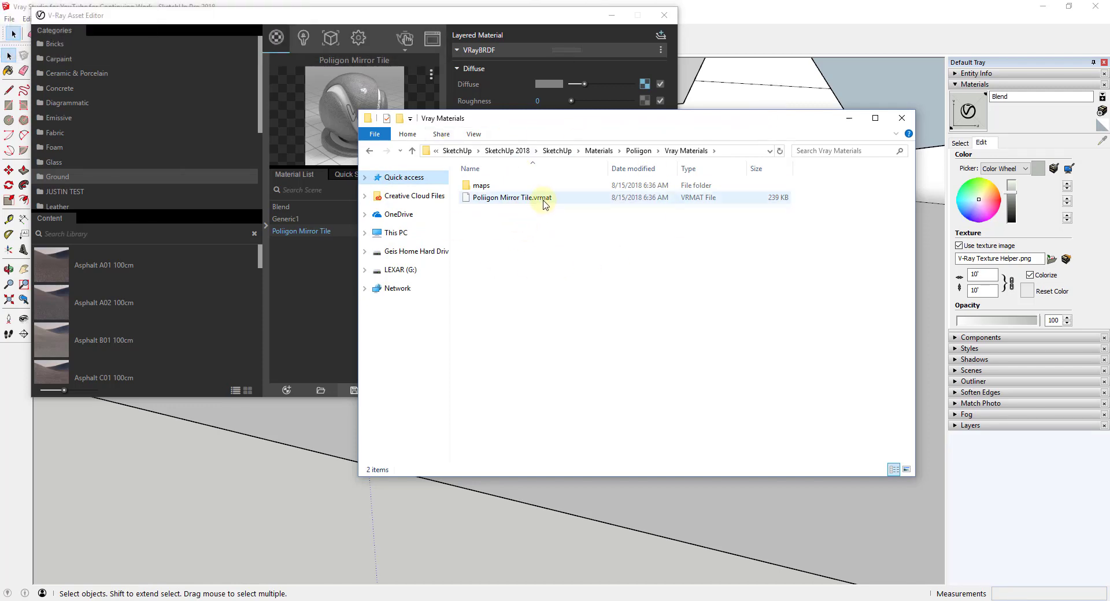
pyautogui.moveTo(545, 203)
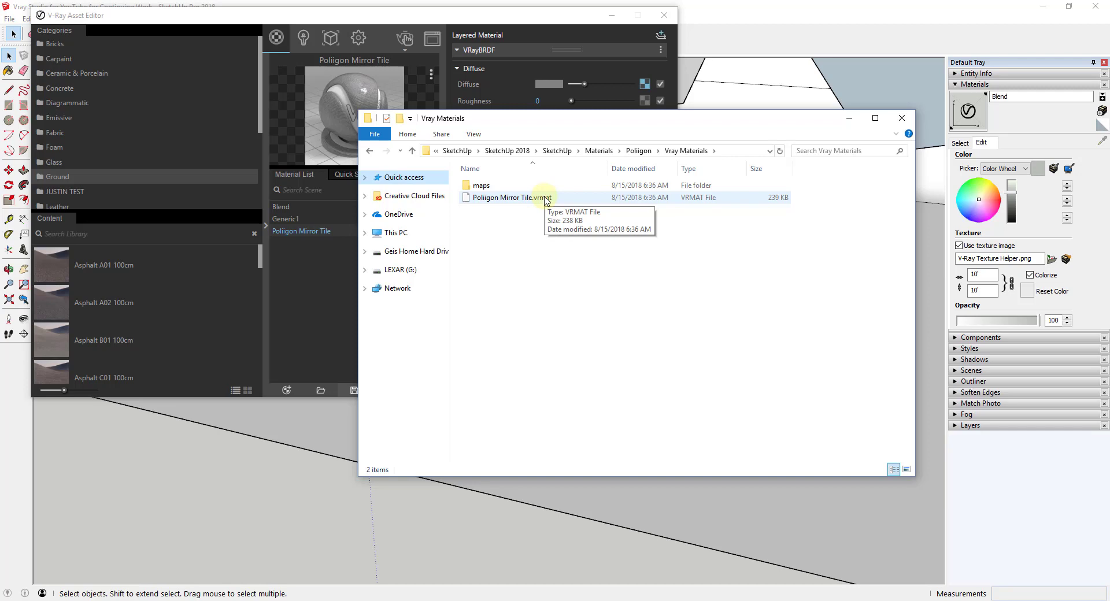
pyautogui.click(481, 185)
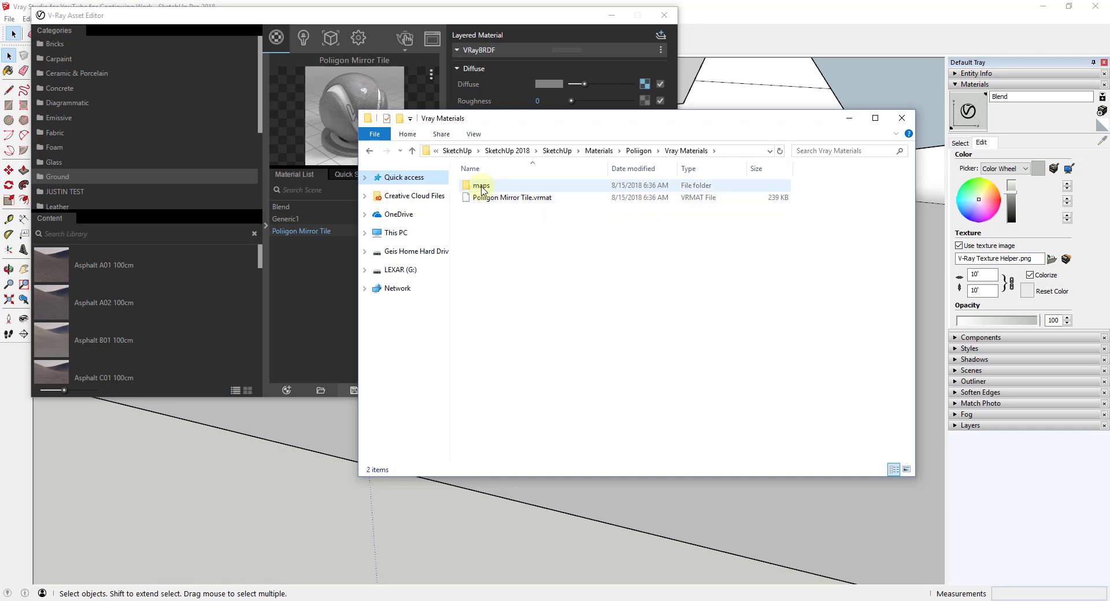
pyautogui.moveTo(481, 185)
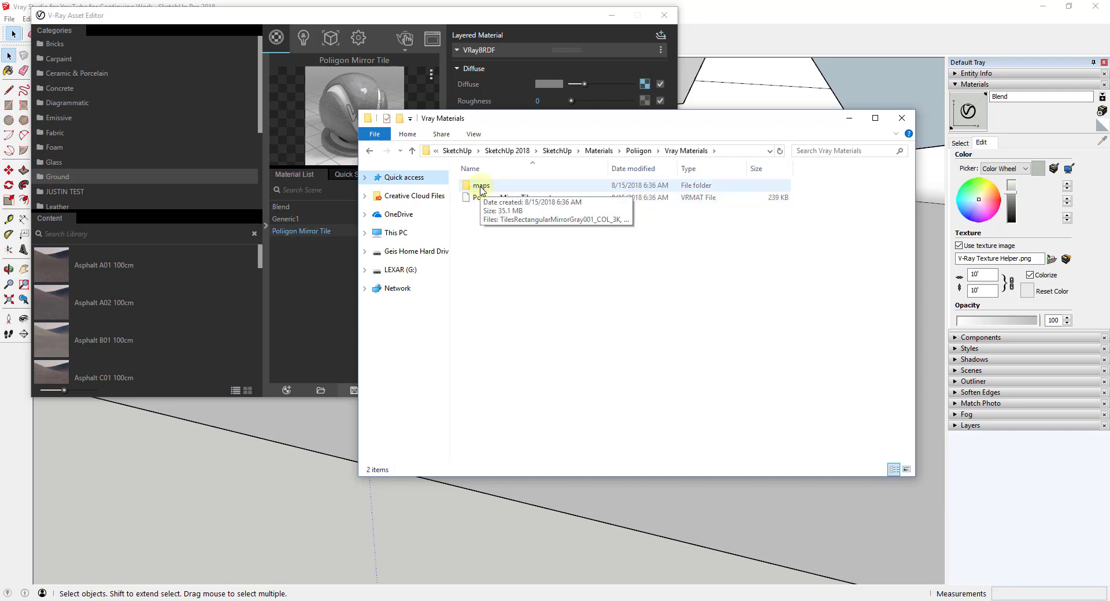
pyautogui.doubleClick(482, 185)
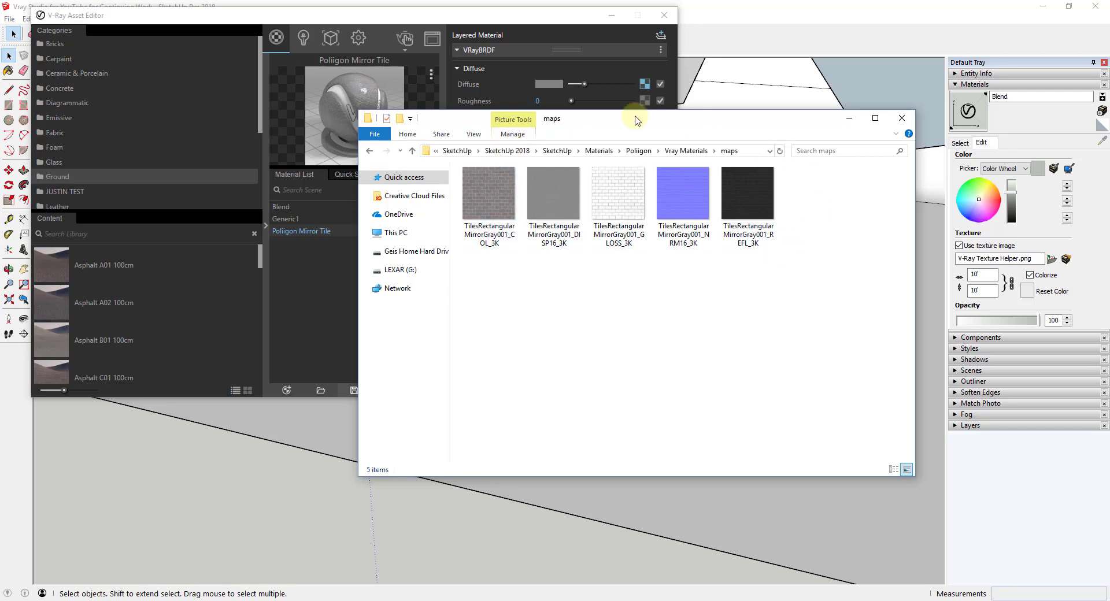
pyautogui.moveTo(611, 97)
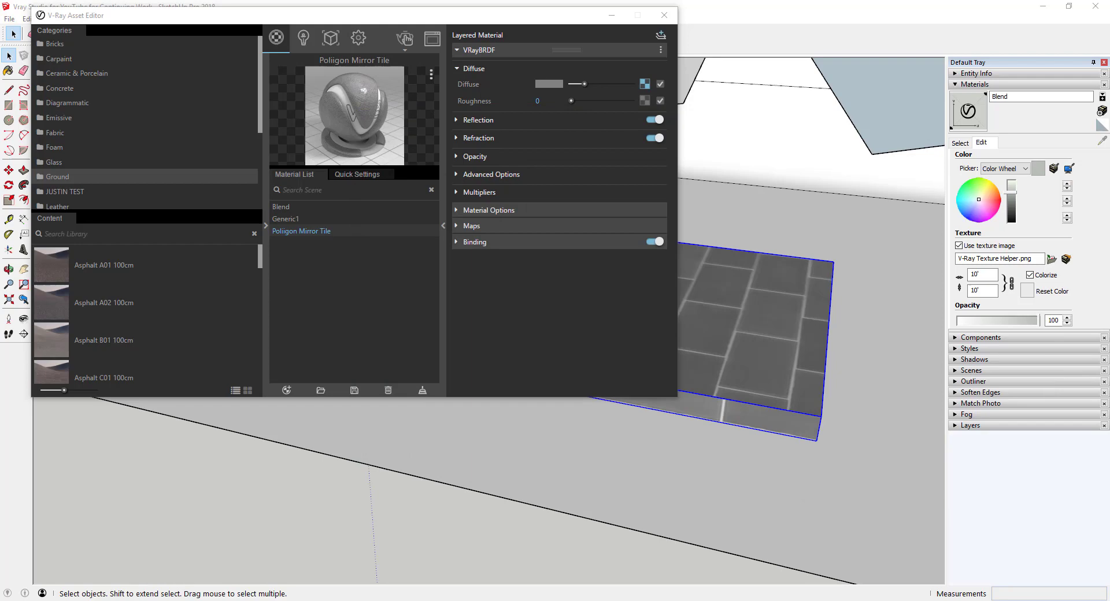
# Start a new untitled model without saving and reverse the rectangular face front-side up
pyautogui.click(664, 15)
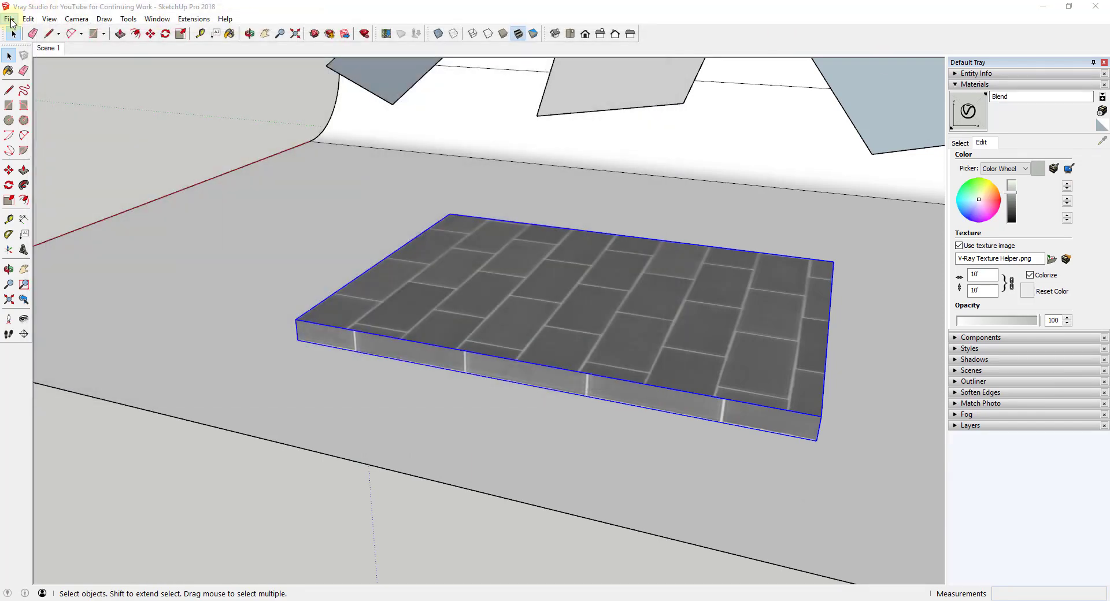
pyautogui.click(10, 19)
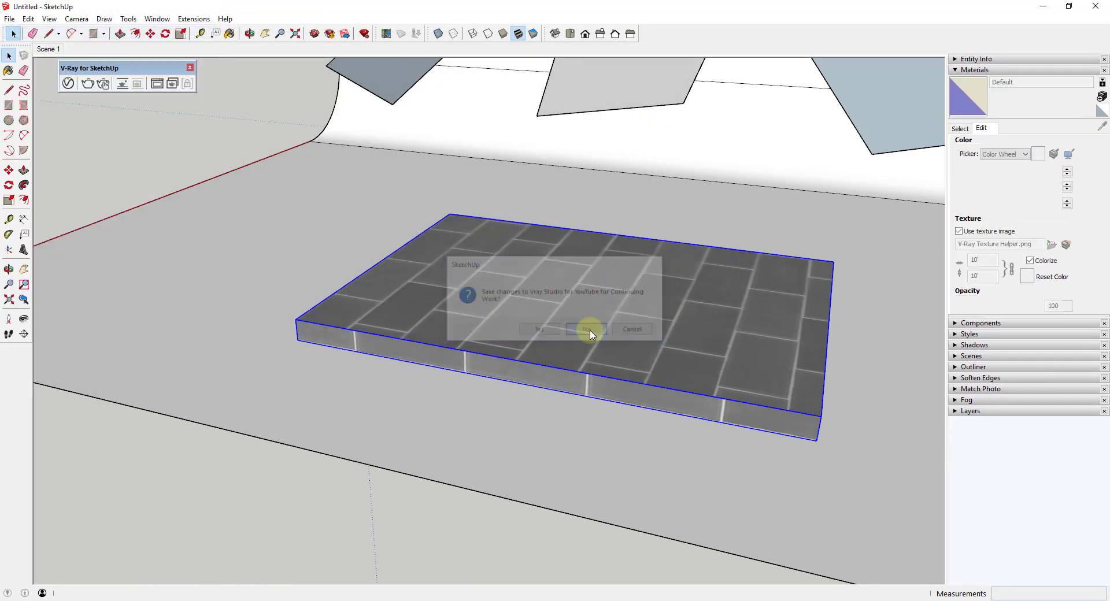
pyautogui.click(586, 330)
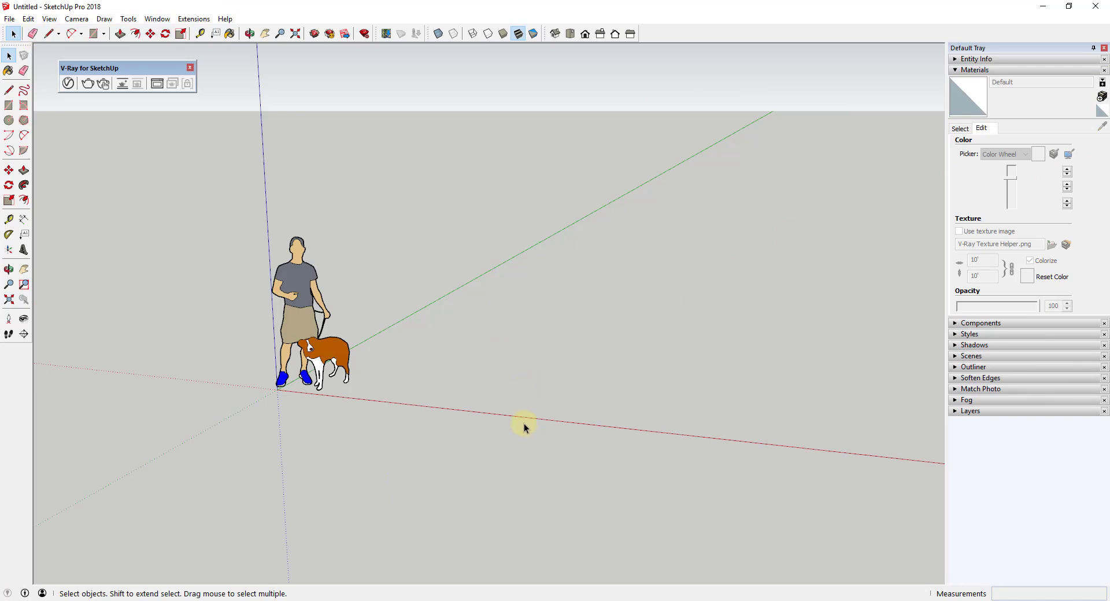
pyautogui.rightClick(524, 425)
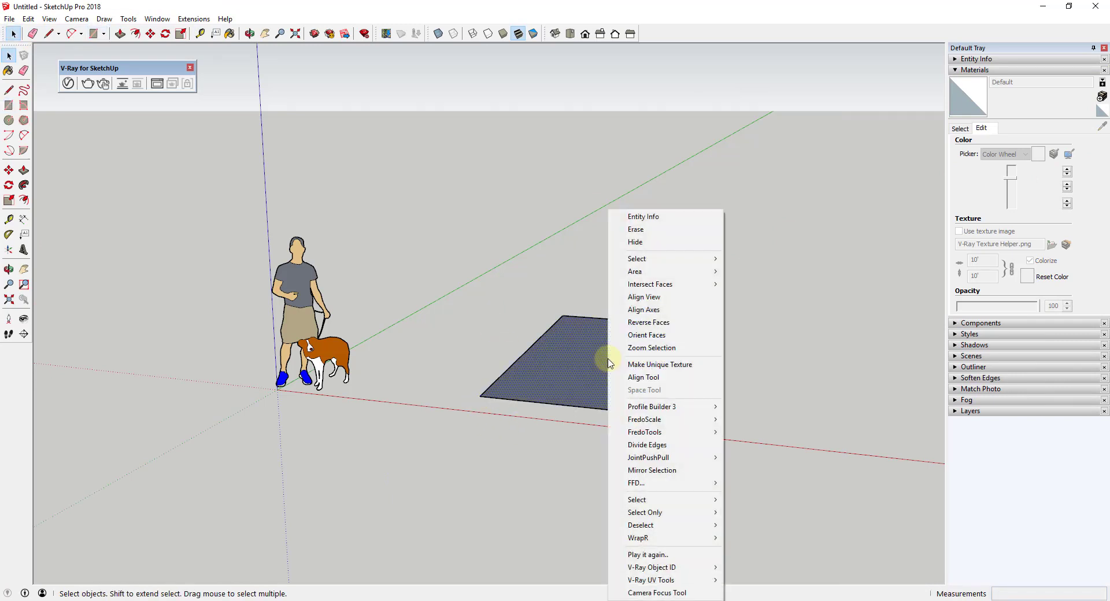
pyautogui.moveTo(659, 323)
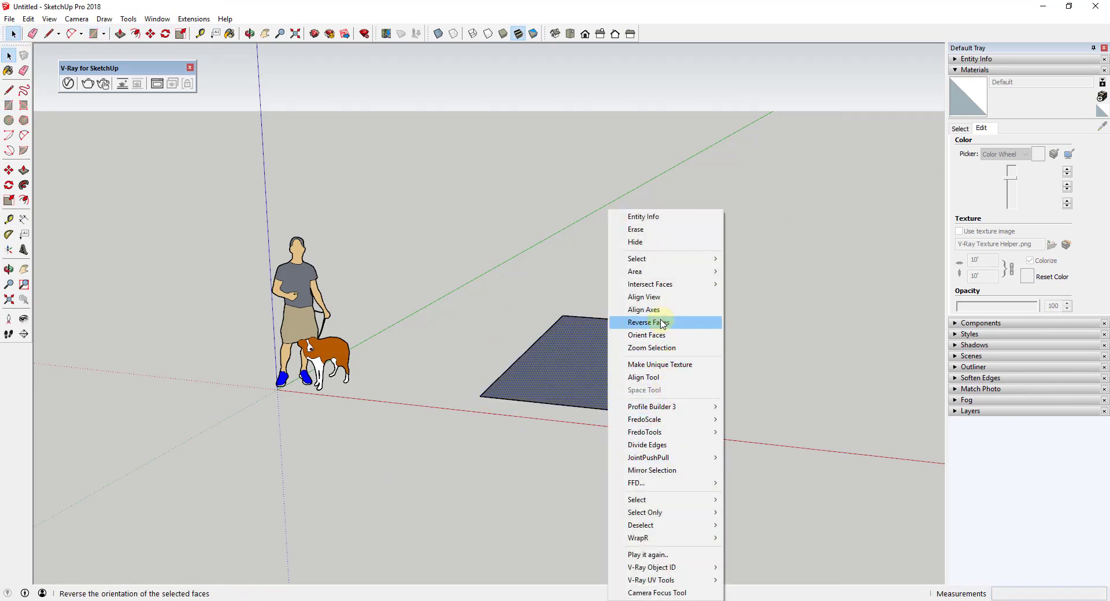
pyautogui.click(645, 323)
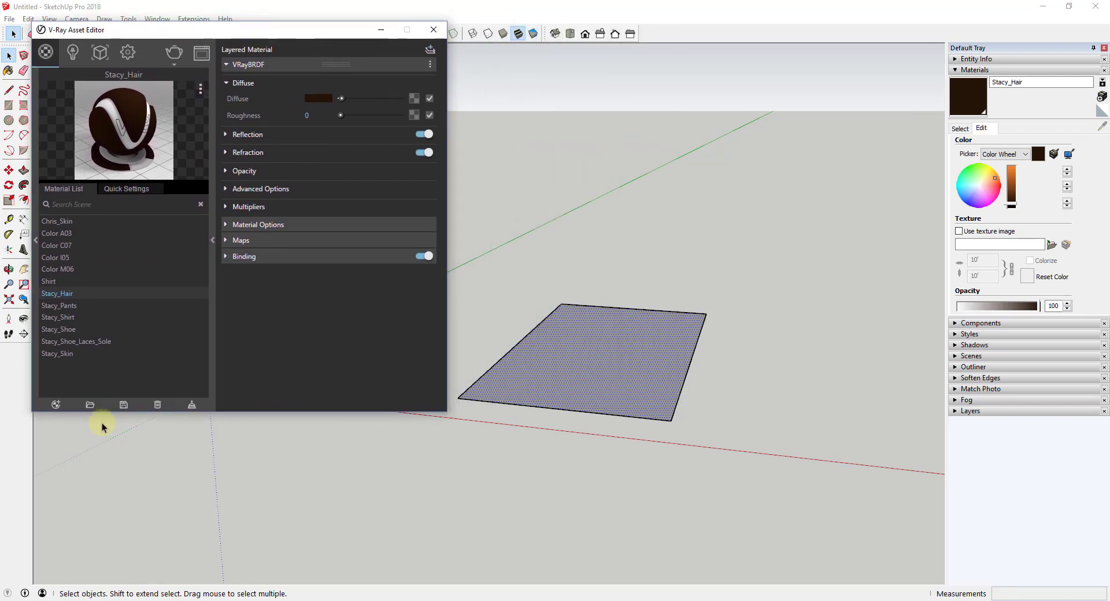
pyautogui.moveTo(89, 405)
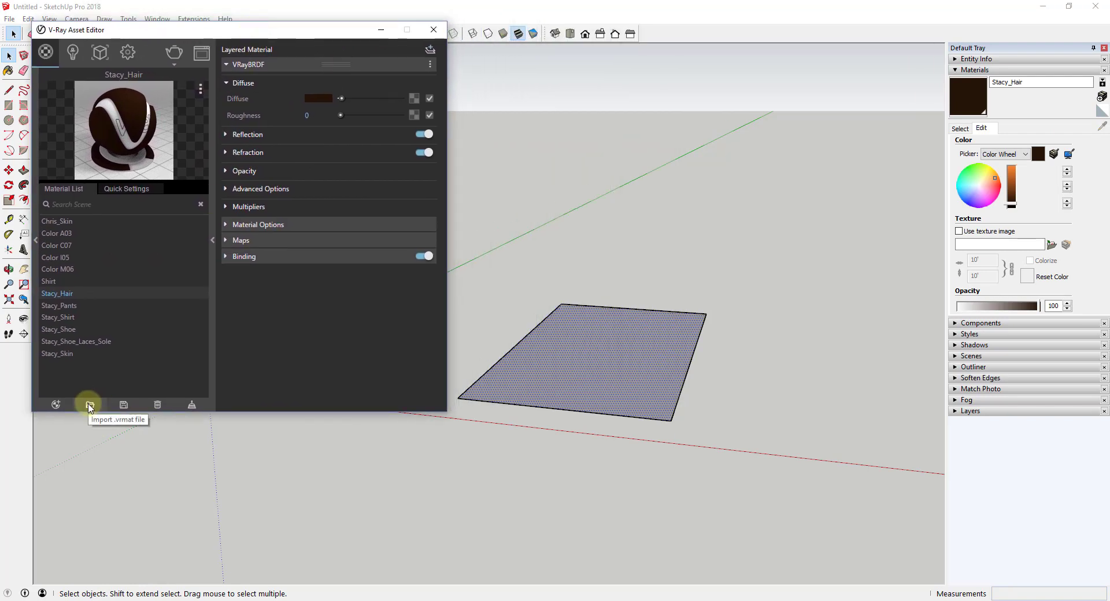
# Start importing a .vrmat material file into the V-Ray Asset Editor
pyautogui.click(89, 404)
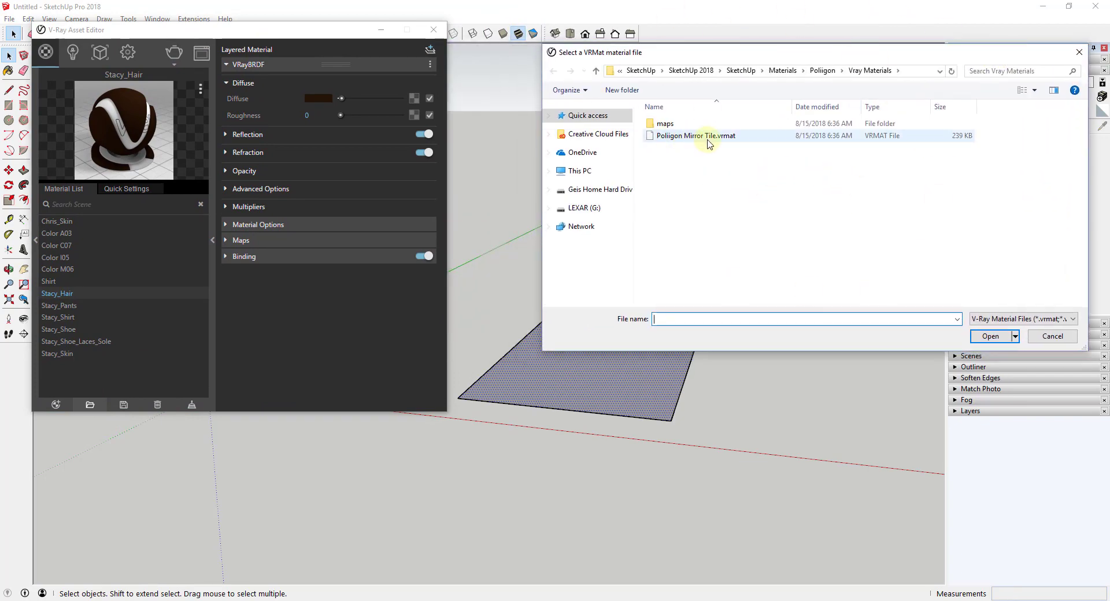
pyautogui.moveTo(705, 135)
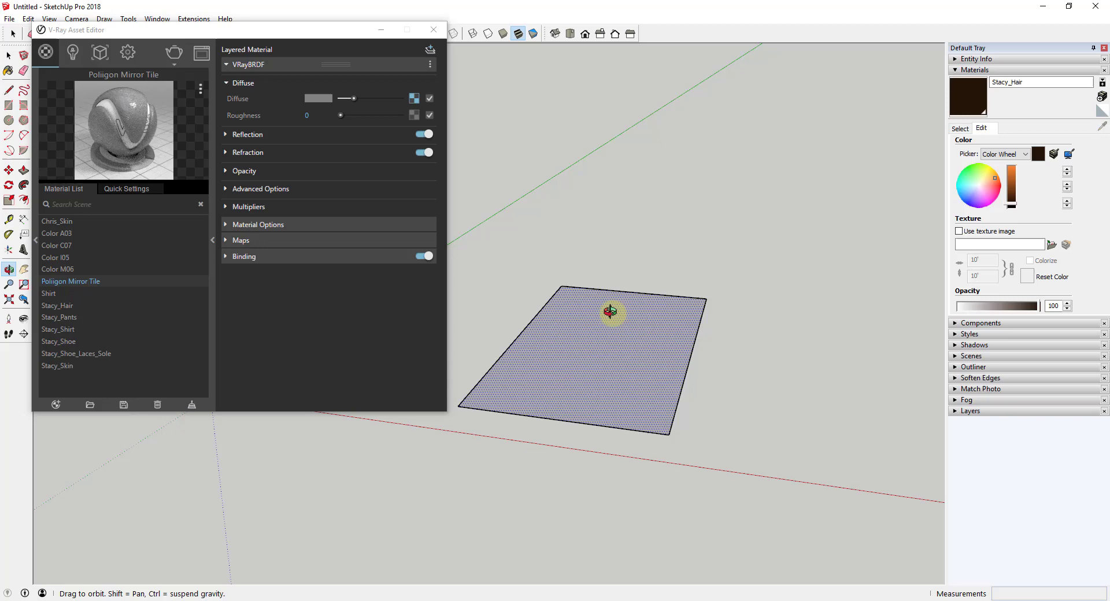
# Apply the imported Poliigon Mirror Tile material and paint it onto the floor face
pyautogui.rightClick(124, 130)
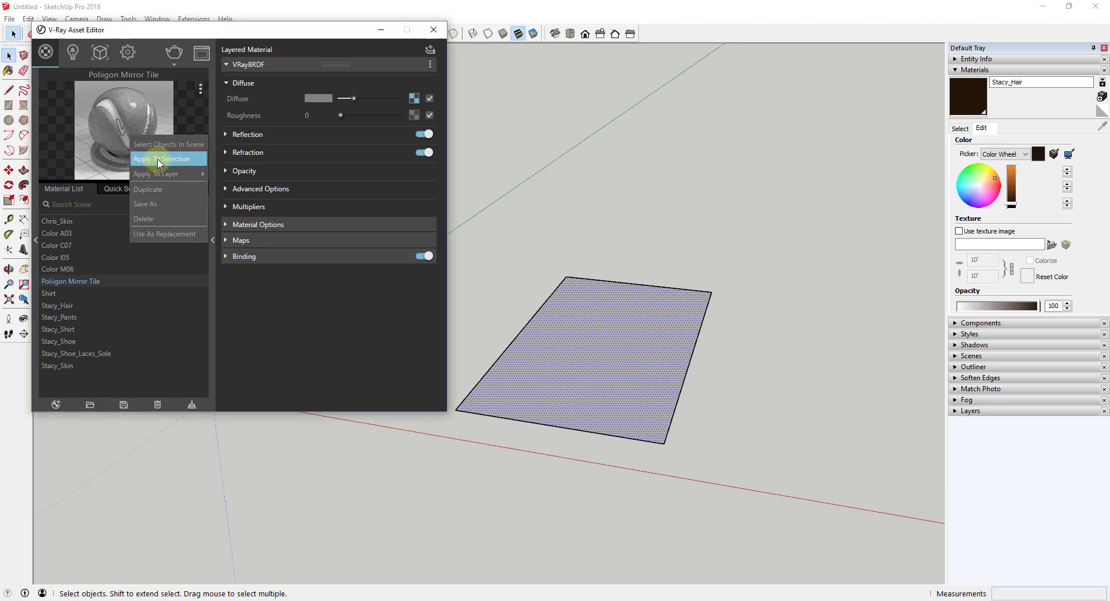
pyautogui.click(159, 158)
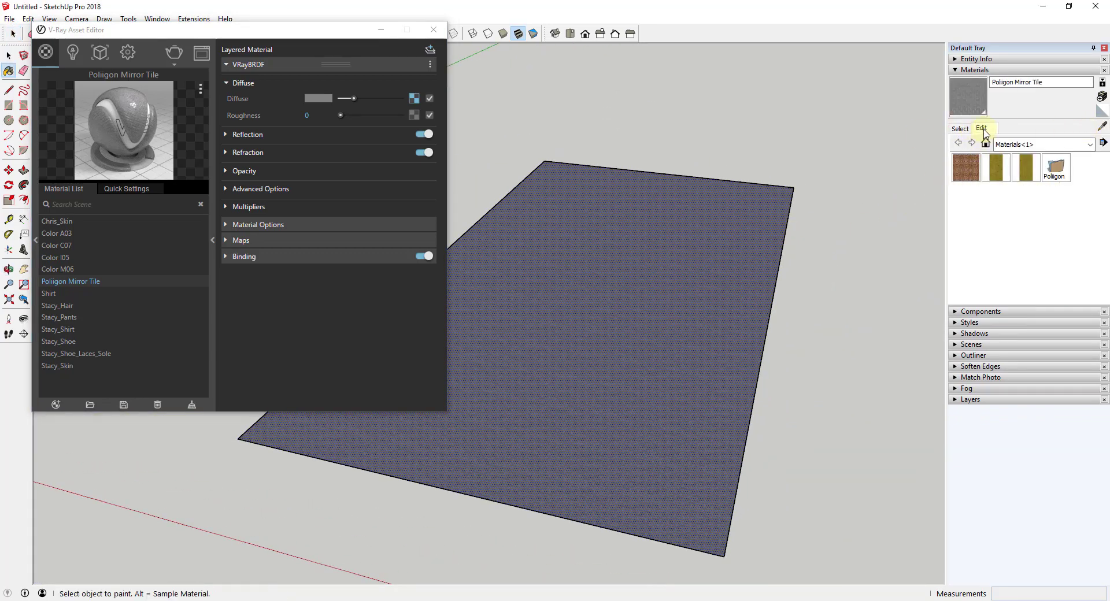
pyautogui.click(982, 128)
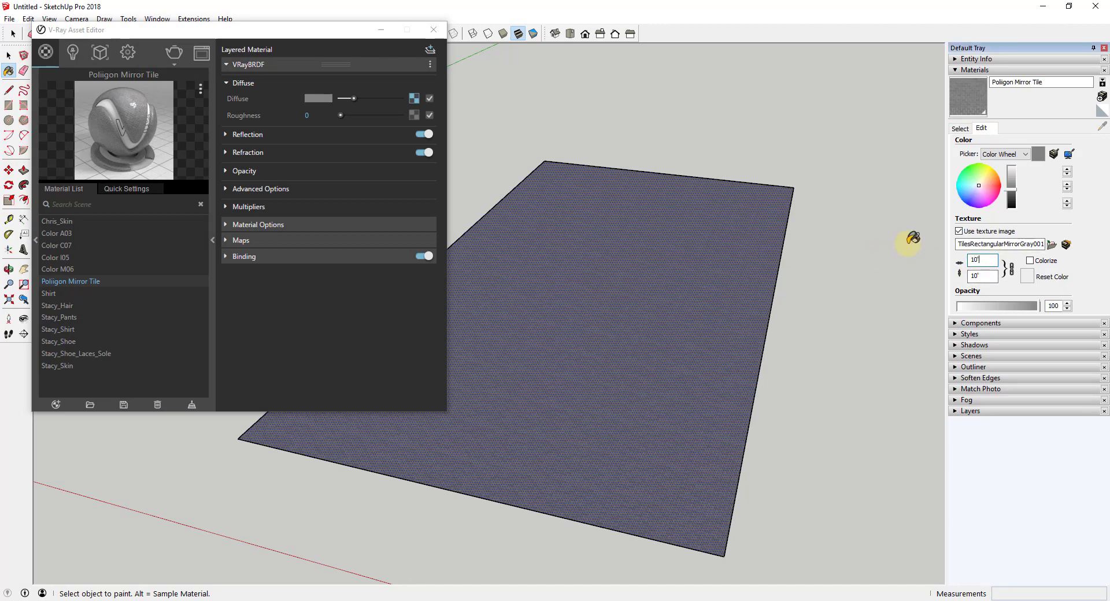
pyautogui.click(651, 297)
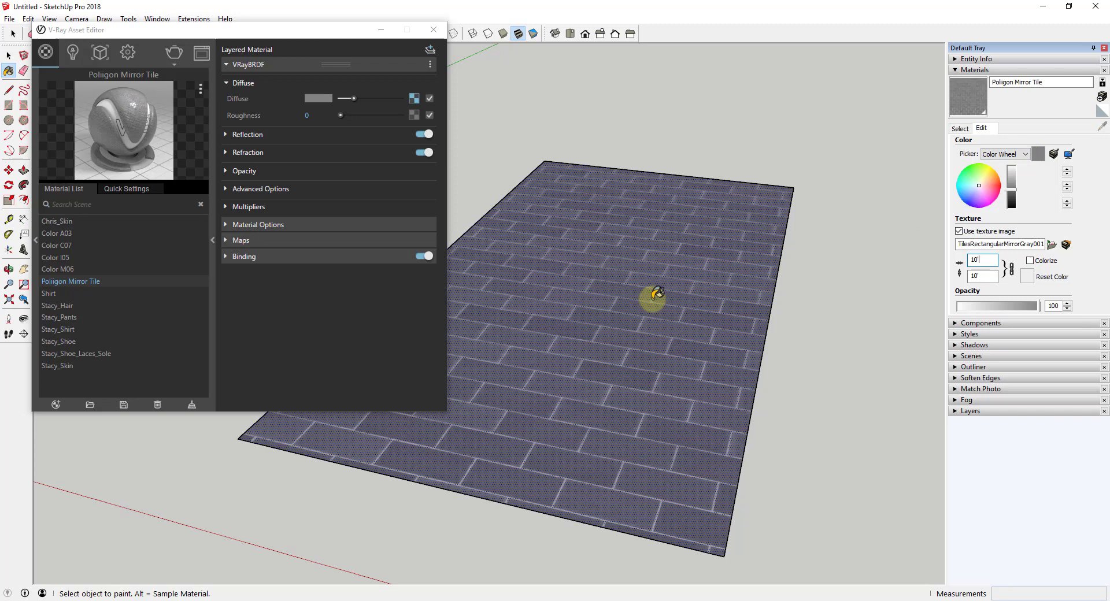
pyautogui.moveTo(623, 315)
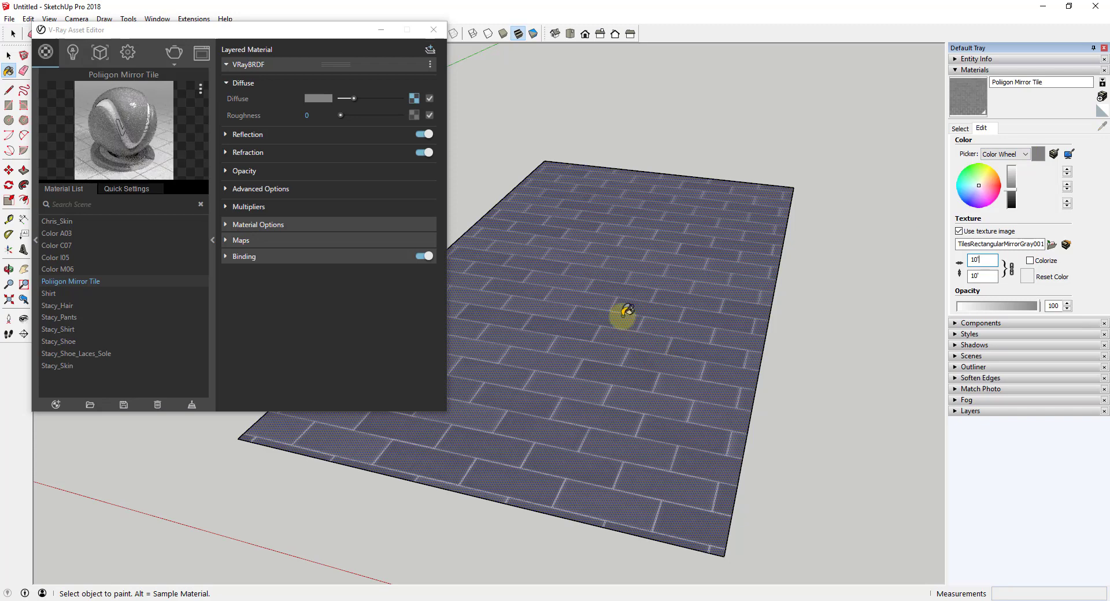
pyautogui.moveTo(175, 52)
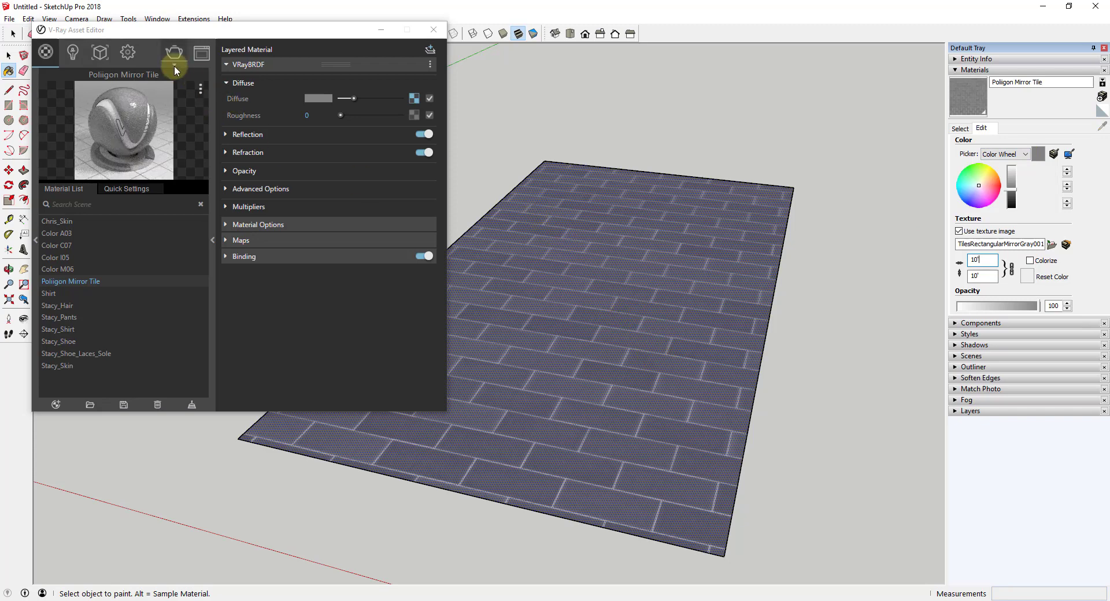
# Render the mirror tile floor with V-Ray
pyautogui.click(174, 52)
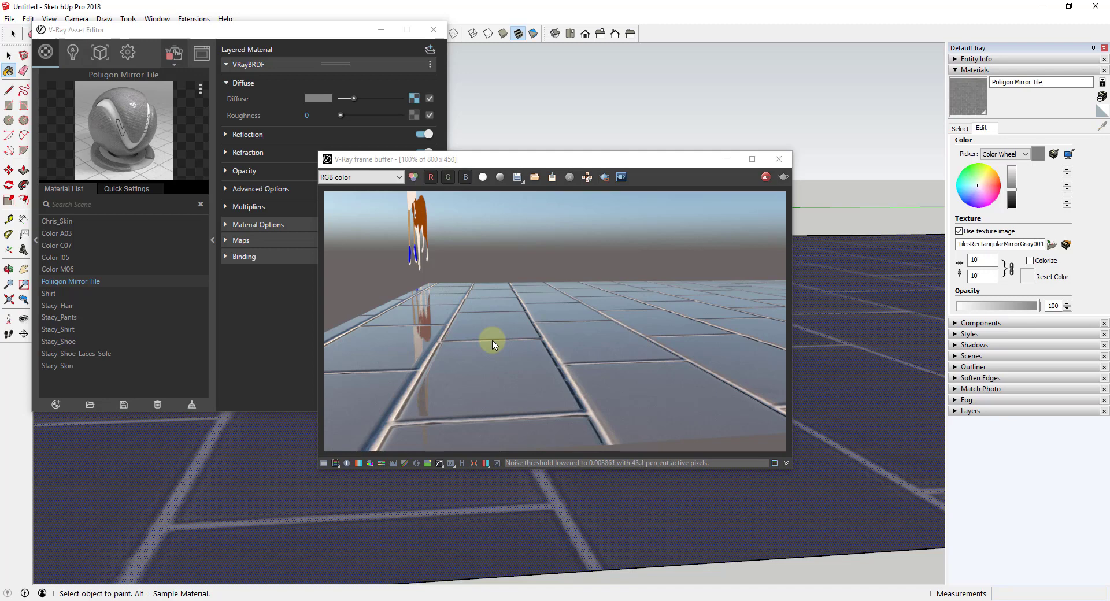
pyautogui.moveTo(728, 216)
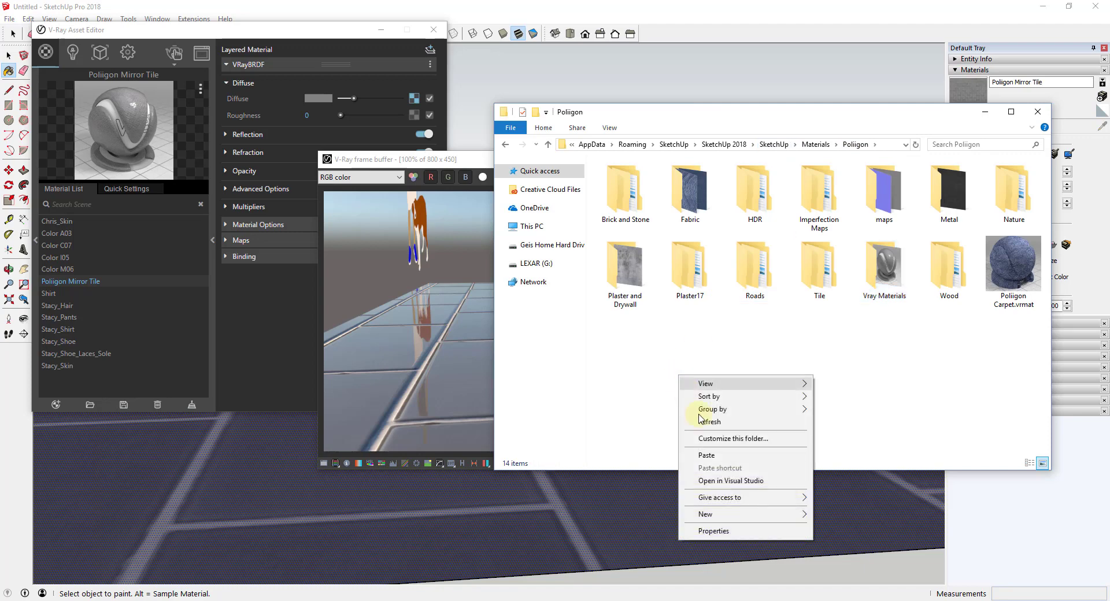
# Create a new TEMP folder in the Poliigon materials directory to hold the maps folder
pyautogui.click(884, 268)
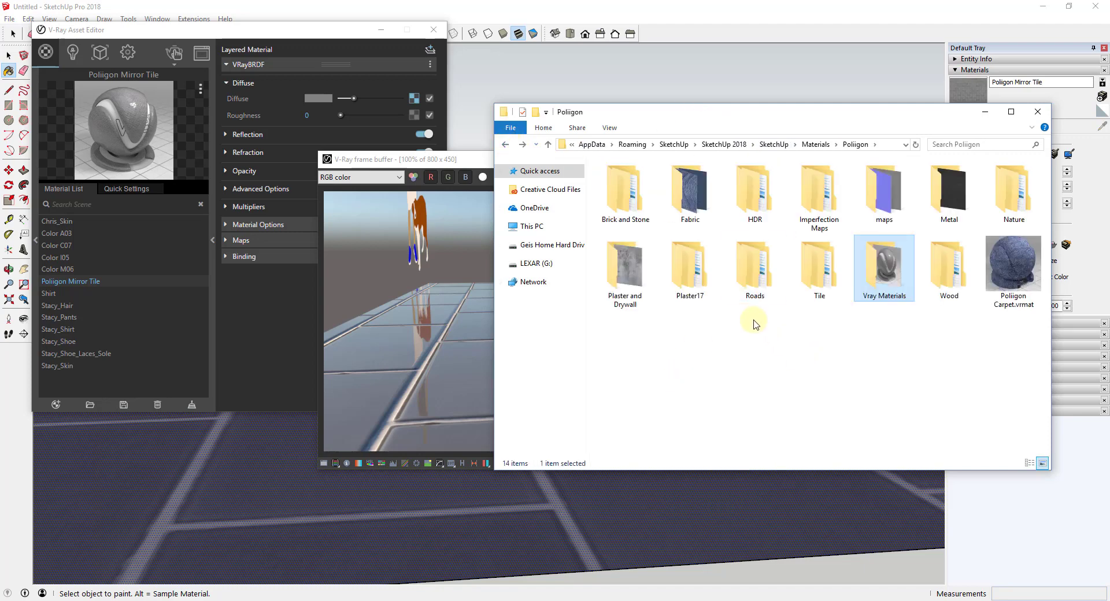
pyautogui.rightClick(754, 325)
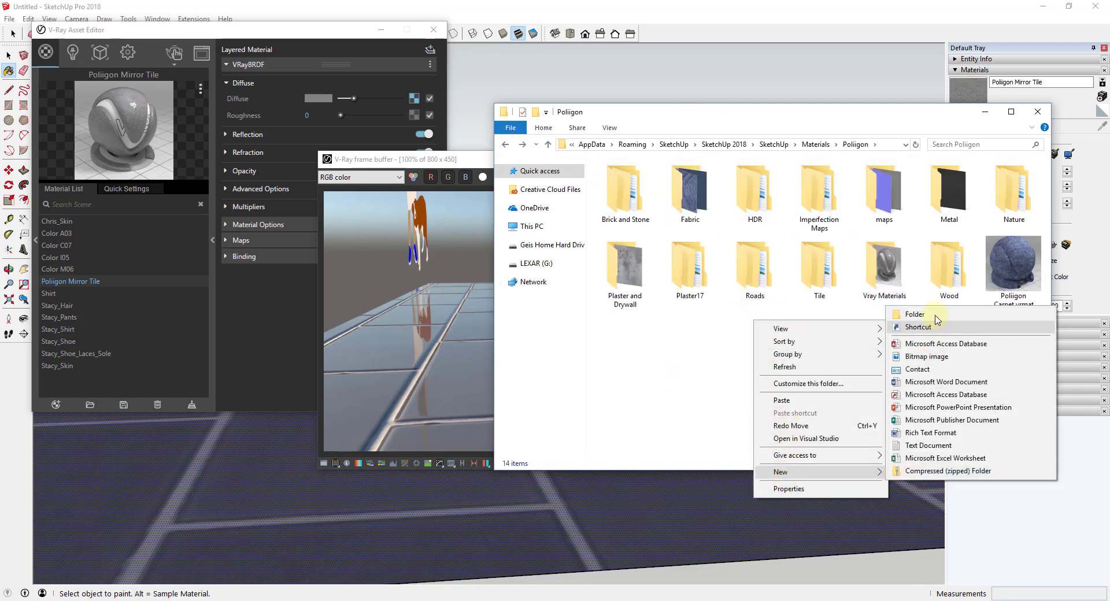
pyautogui.click(913, 314)
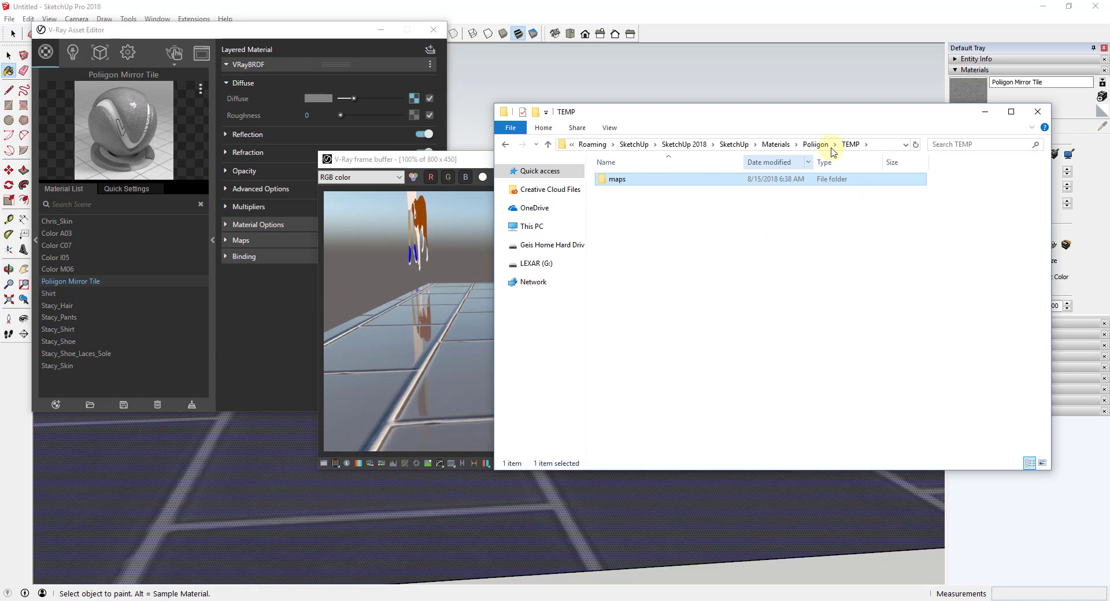
pyautogui.click(816, 145)
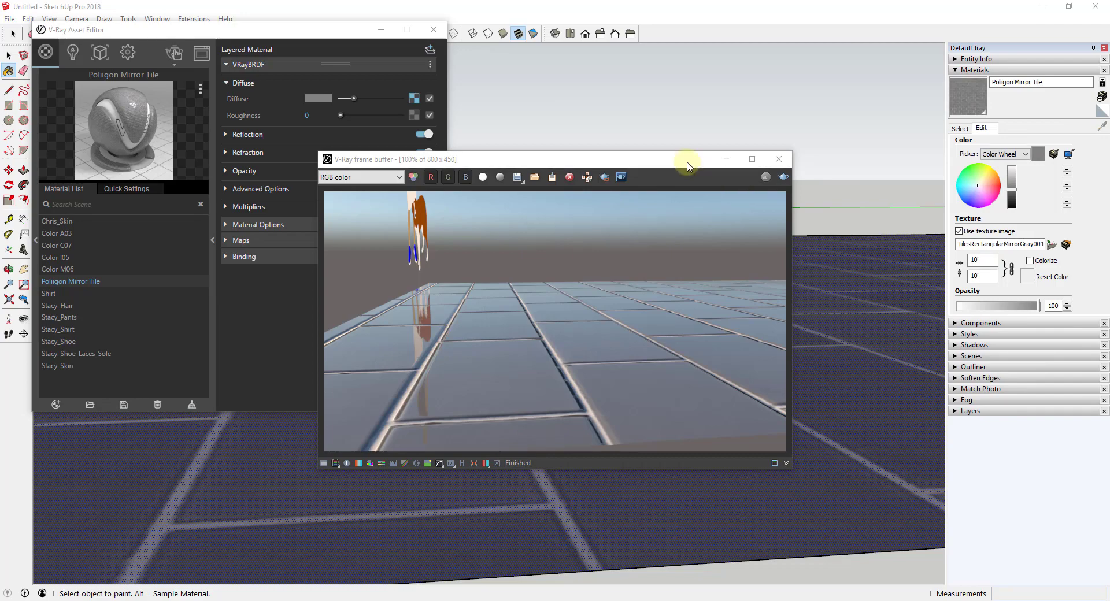
pyautogui.moveTo(783, 177)
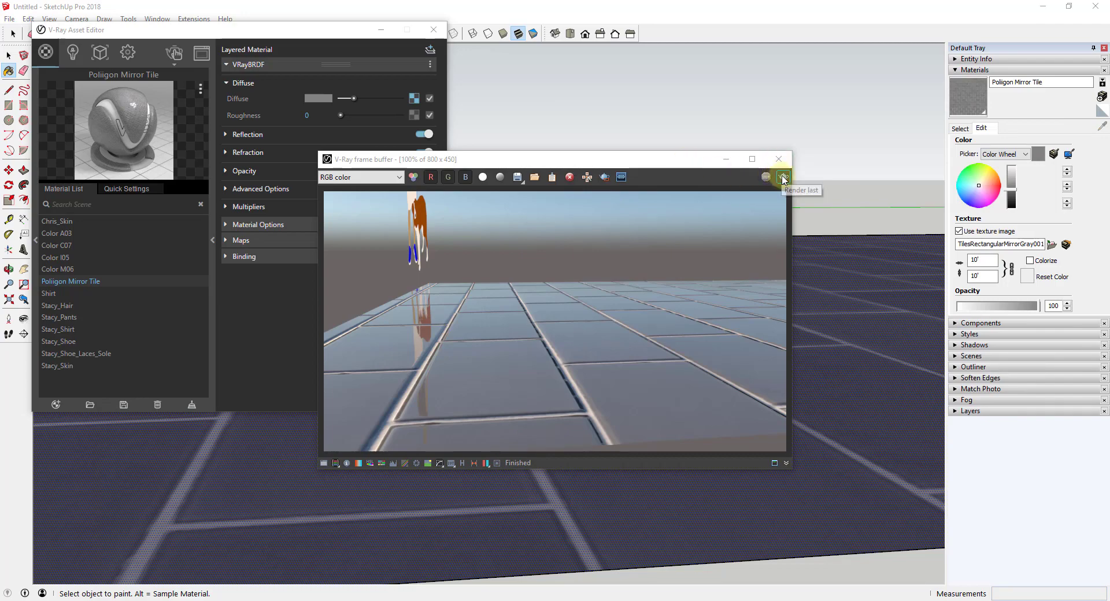
# Re-render the floor, which shows plain grey tiles, and expand the material's Maps rollout
pyautogui.click(783, 177)
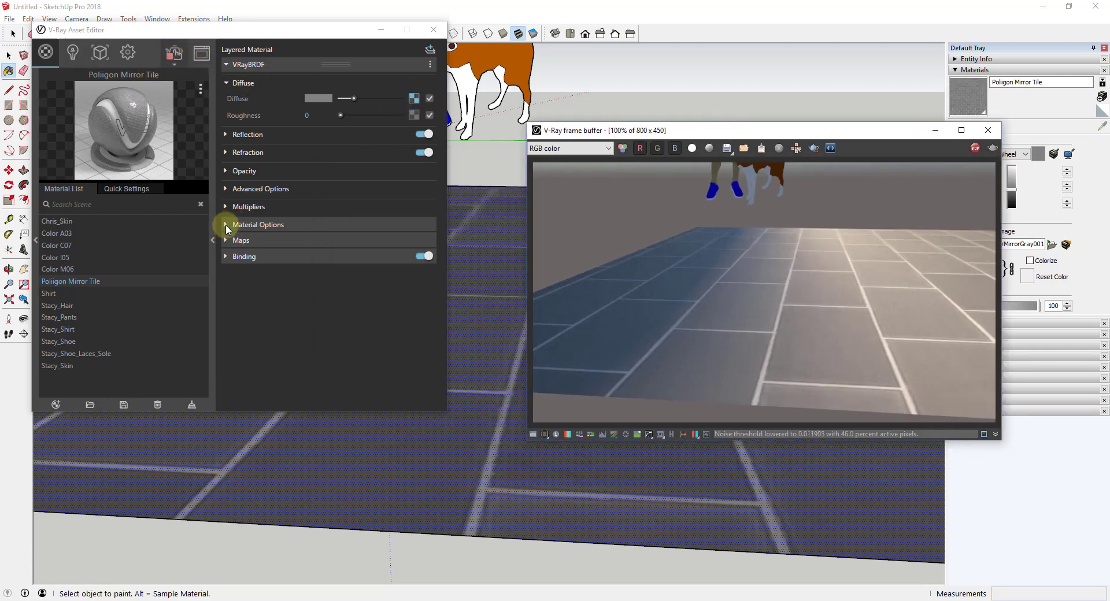
pyautogui.click(241, 240)
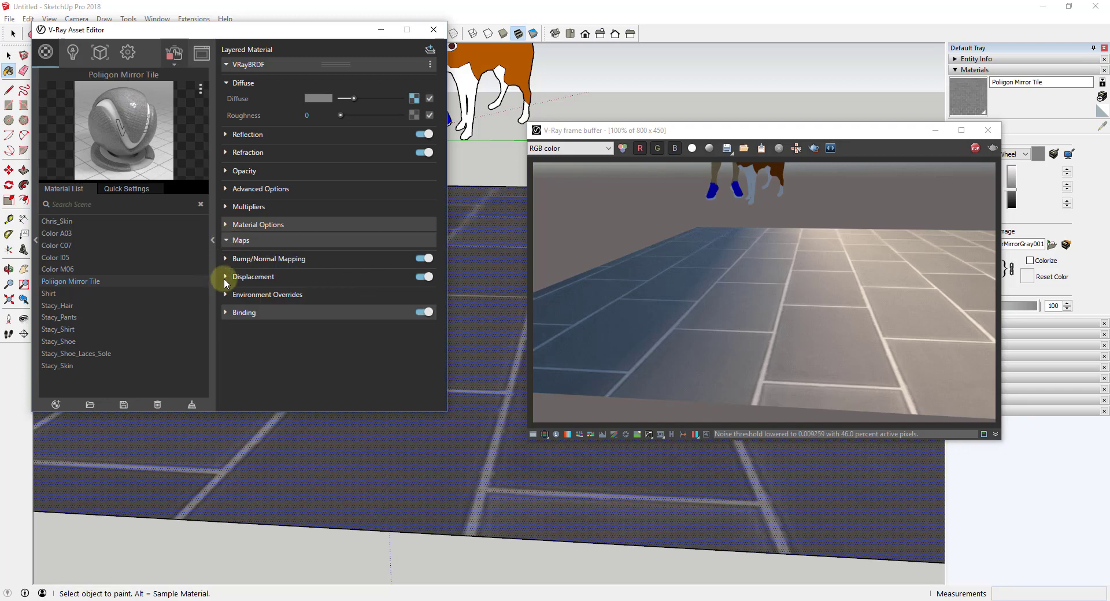
# Reveal the displacement bitmap's missing-file warning and show the Vray Materials folder holding only the .vrmat
pyautogui.click(226, 277)
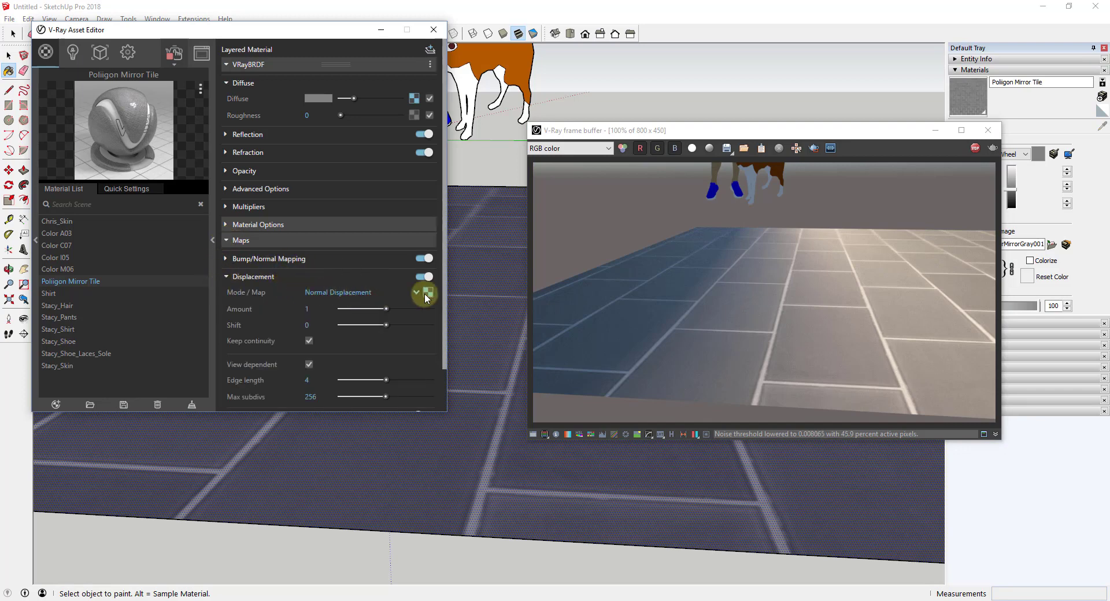
pyautogui.click(425, 294)
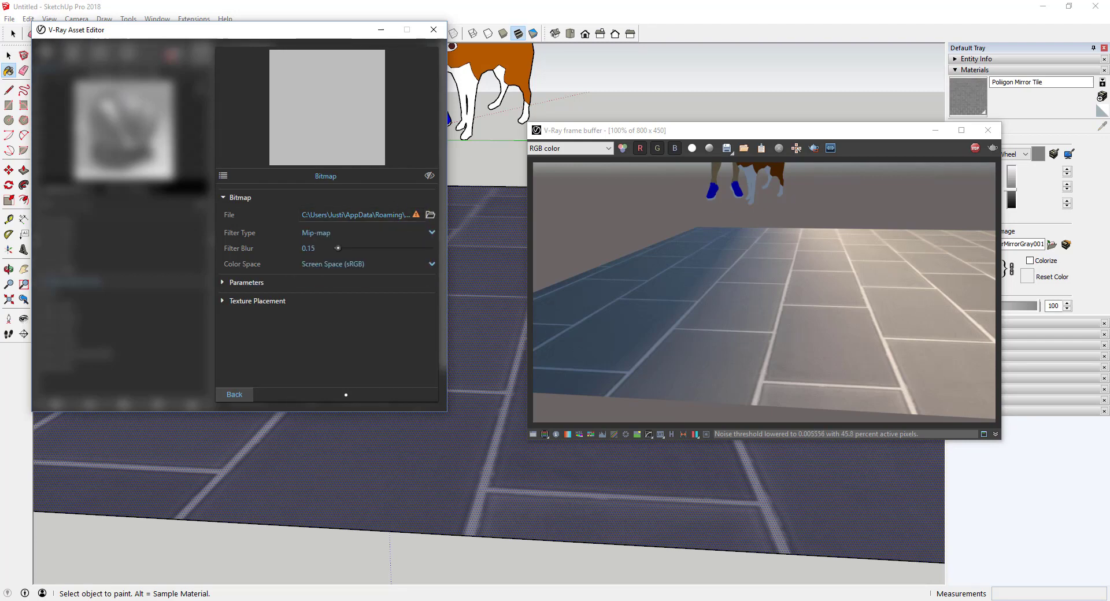
pyautogui.click(430, 215)
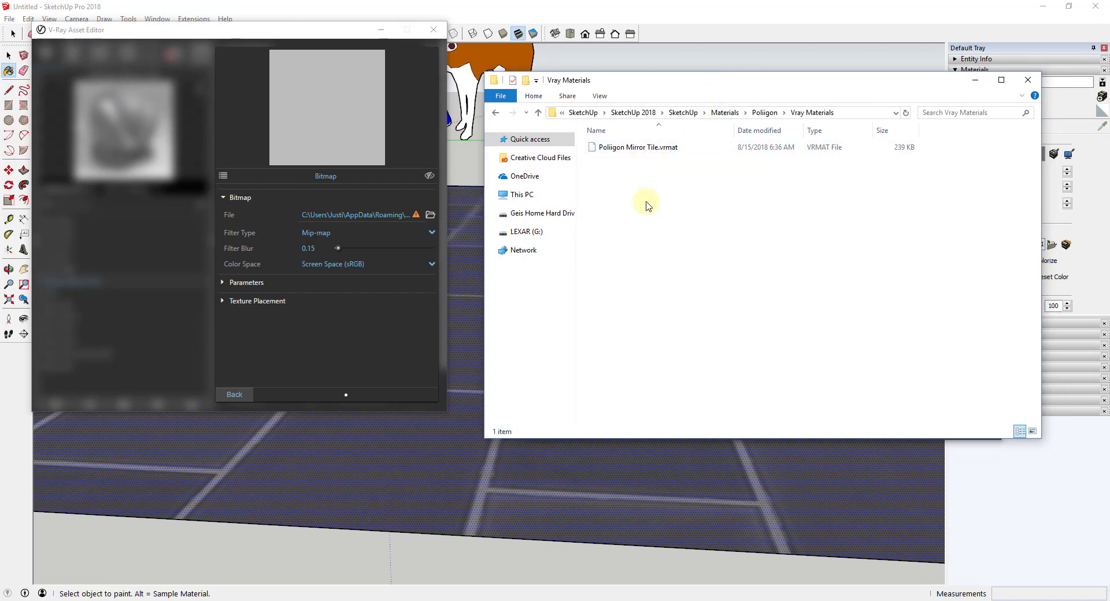
pyautogui.moveTo(642, 207)
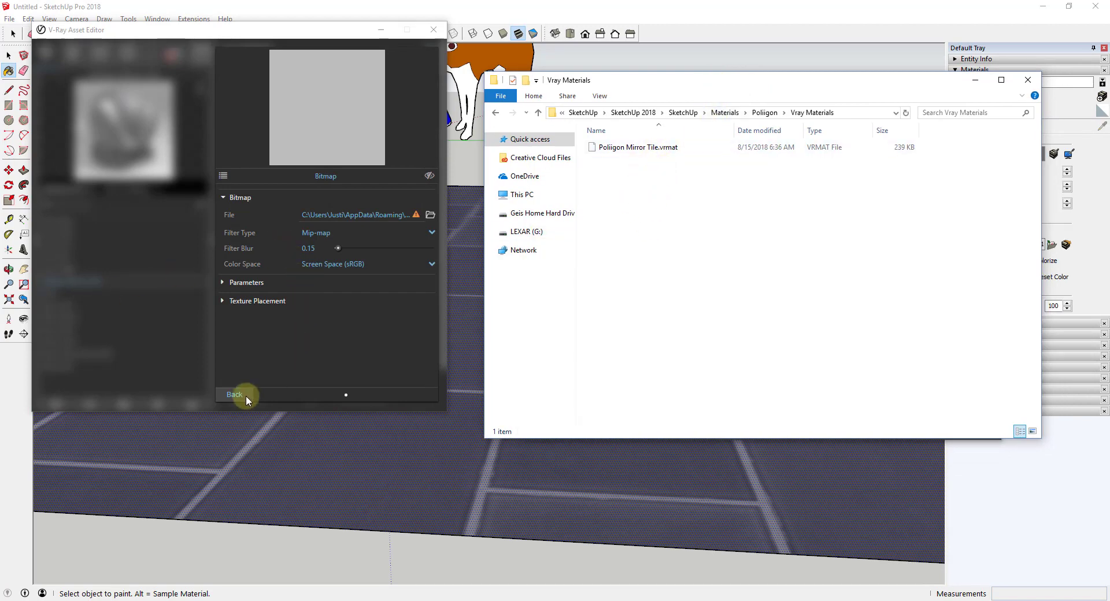
# Return to the material's main settings and browse Poligon > TEMP > maps in Explorer to locate the texture files
pyautogui.click(233, 394)
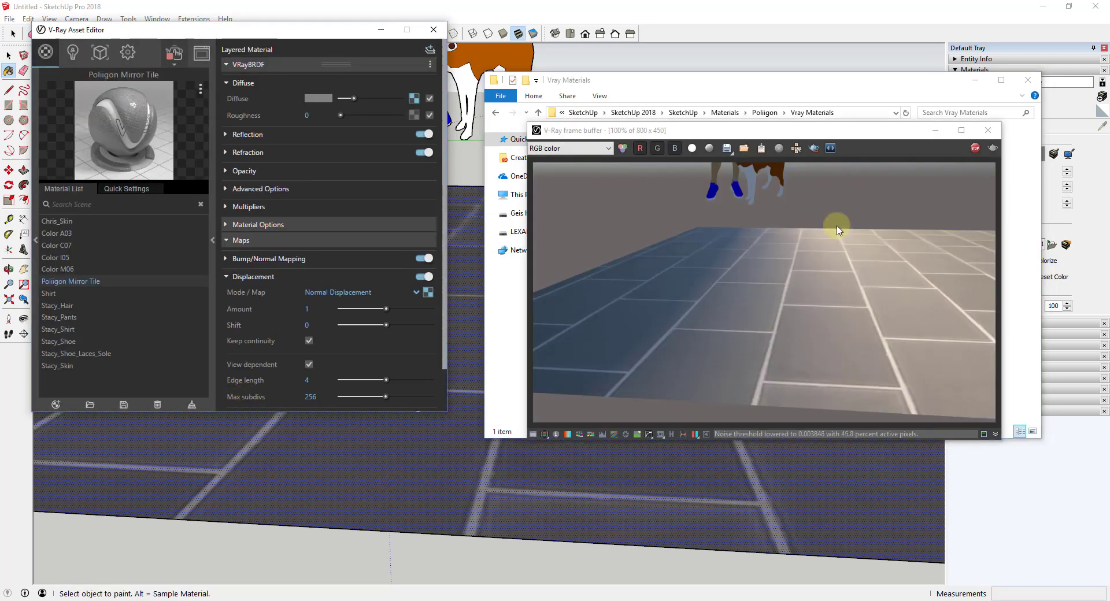
pyautogui.click(988, 131)
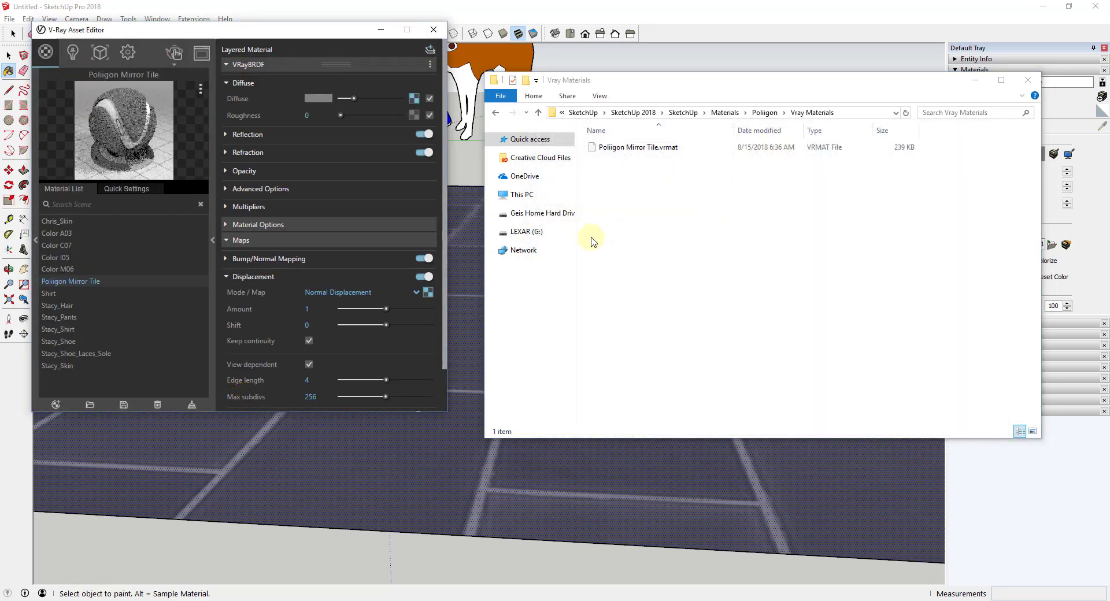
pyautogui.click(765, 112)
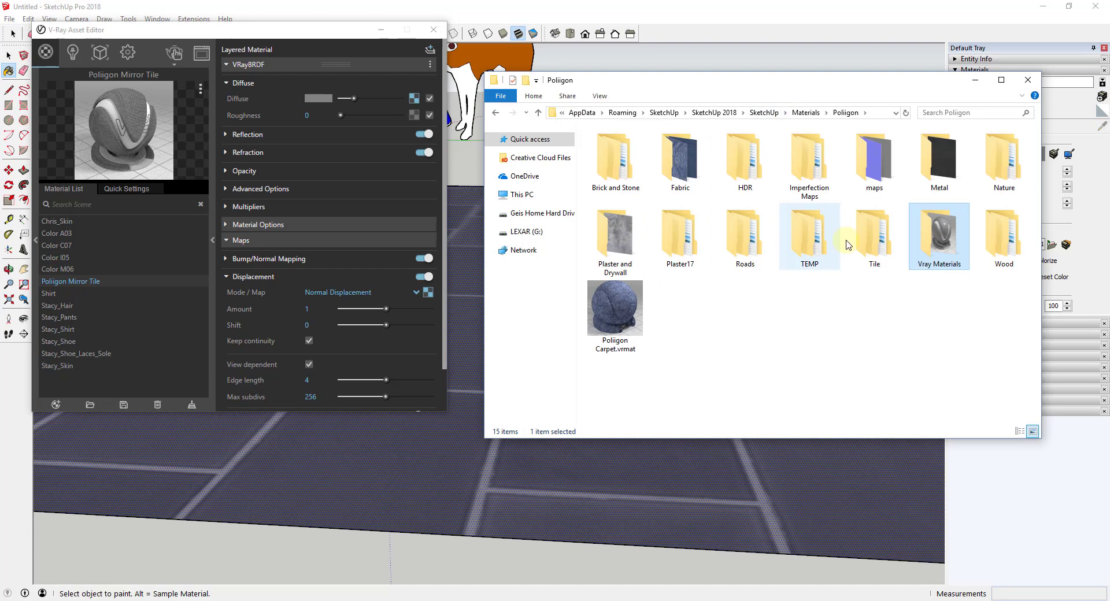
pyautogui.doubleClick(808, 235)
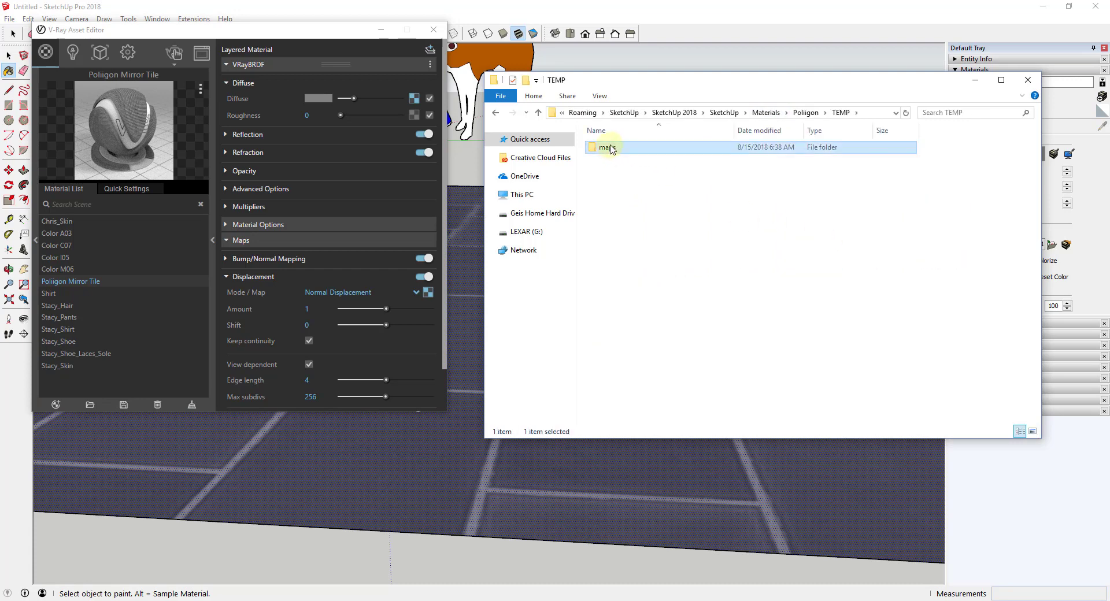
pyautogui.doubleClick(604, 147)
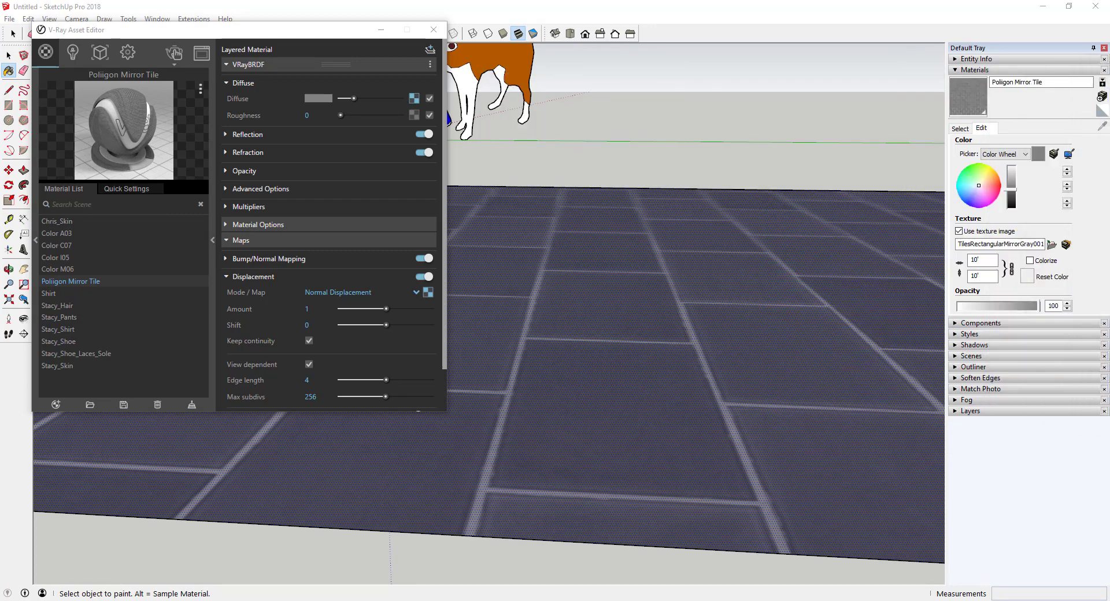
# Start a fresh V-Ray render of the tiled floor from the Asset Editor's Render dropdown
pyautogui.click(175, 54)
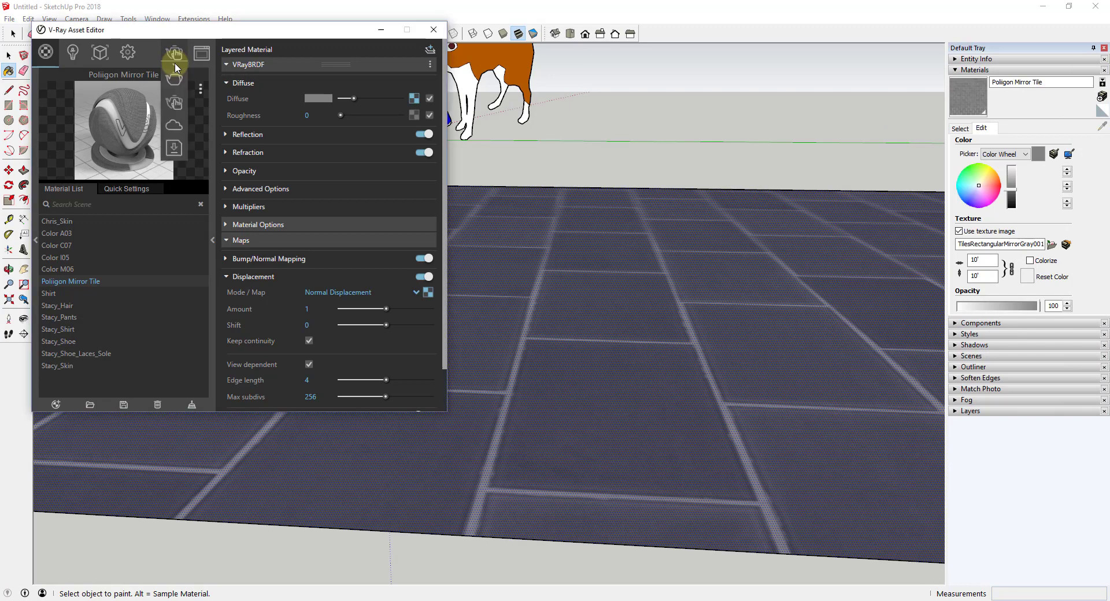
pyautogui.click(174, 53)
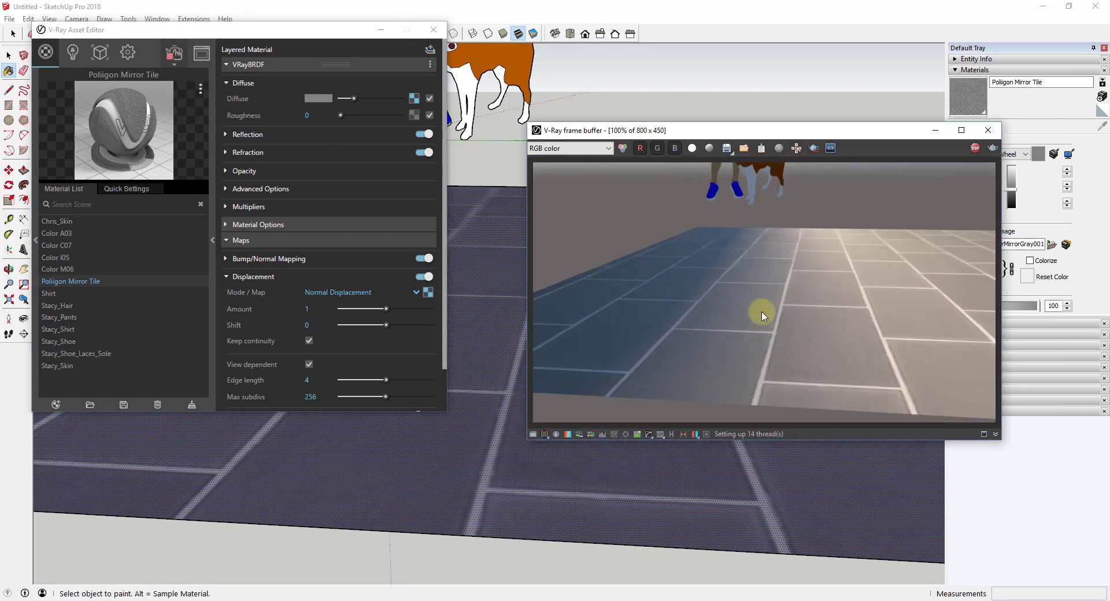
pyautogui.moveTo(833, 277)
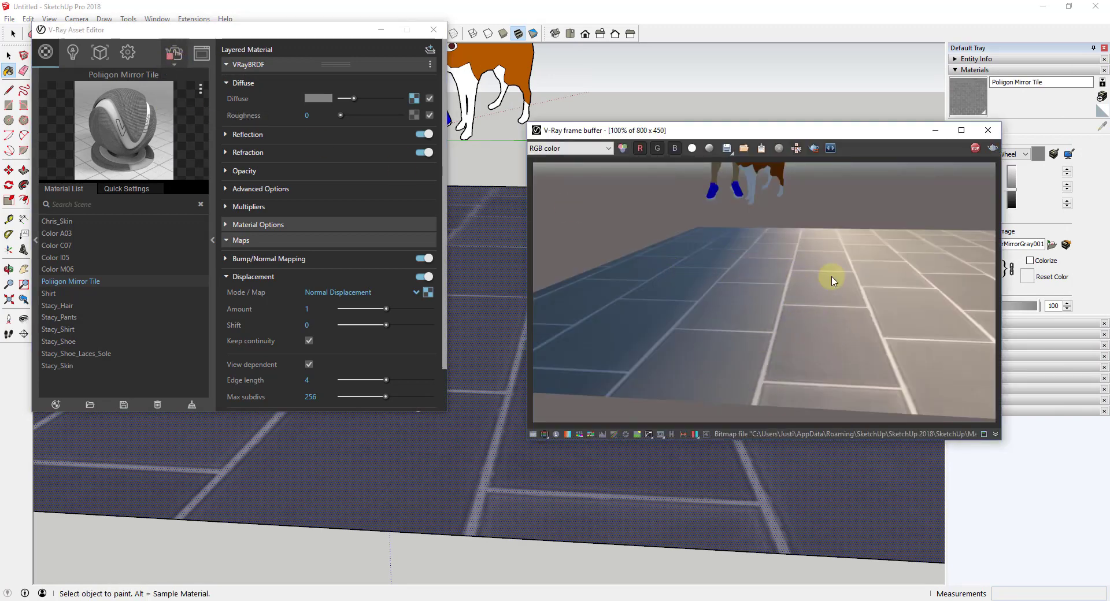